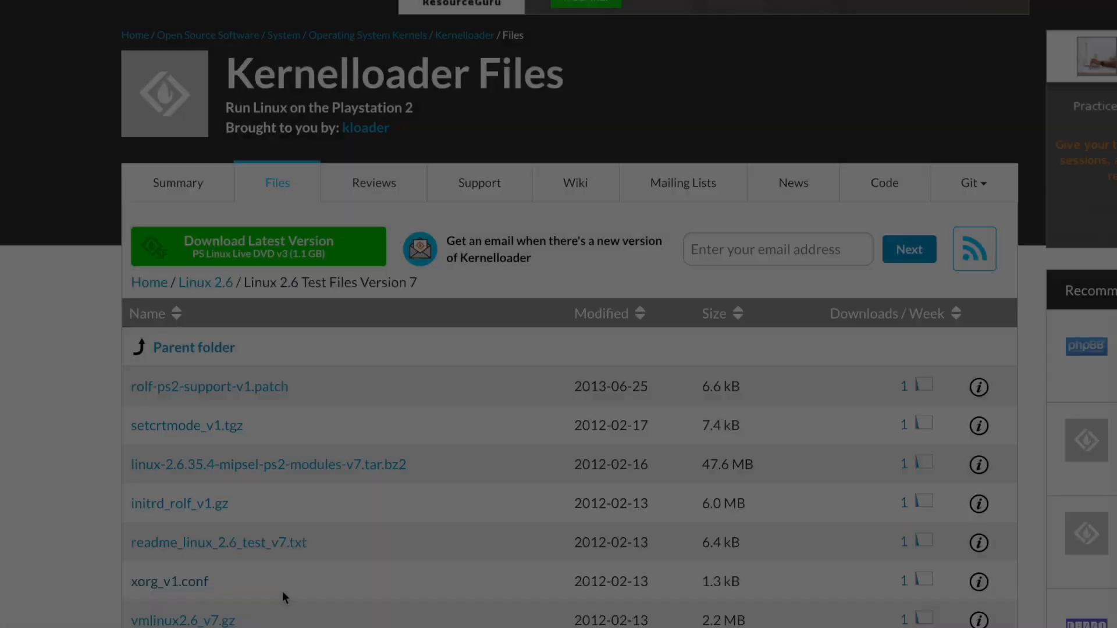
# Scroll through the console output while the X server starts and the empty purple desktop appears
pyautogui.scroll(-3)
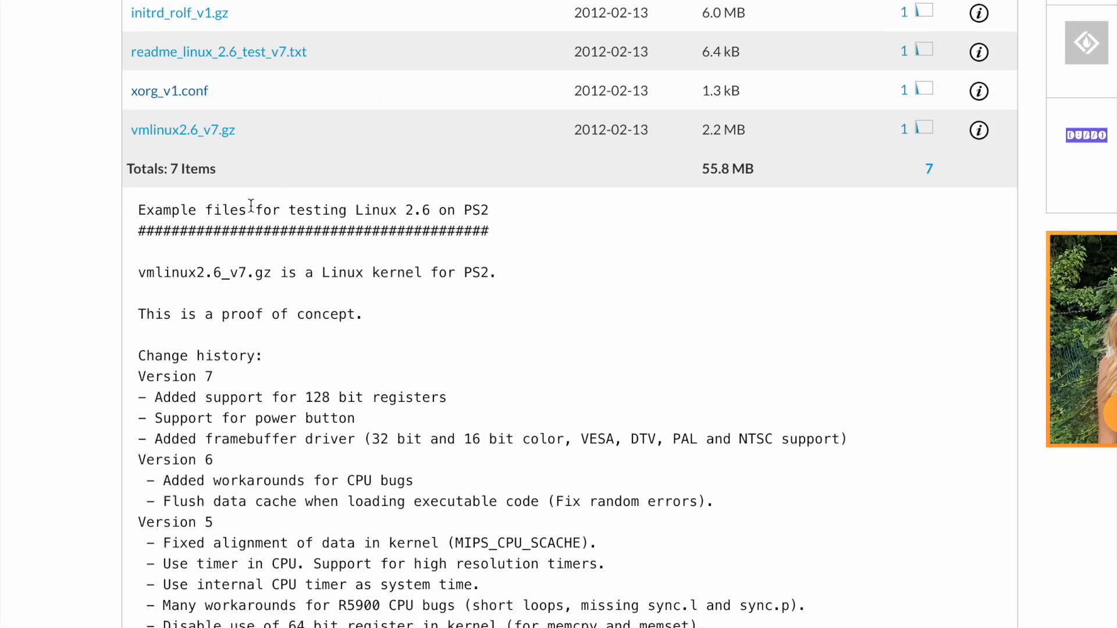
pyautogui.scroll(-3)
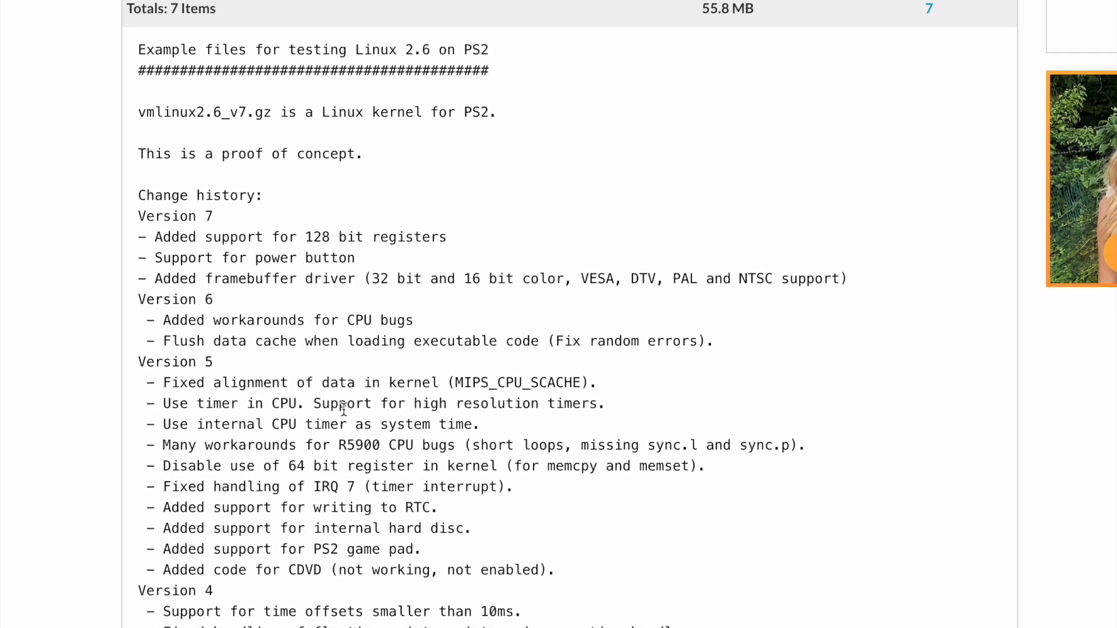
pyautogui.scroll(-3)
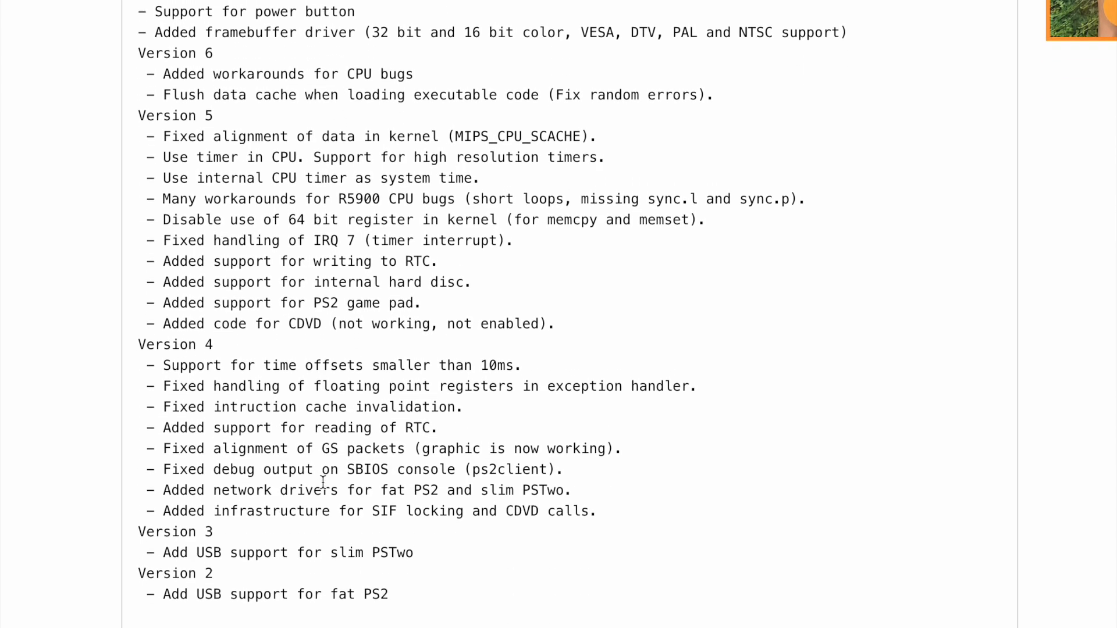
pyautogui.scroll(-3)
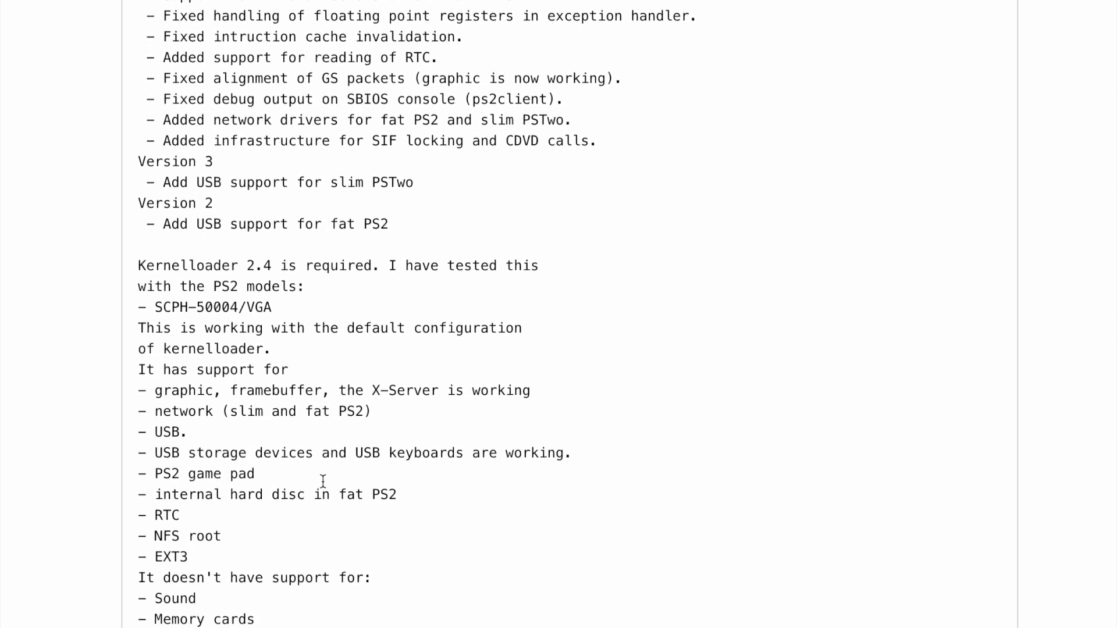
pyautogui.scroll(-3)
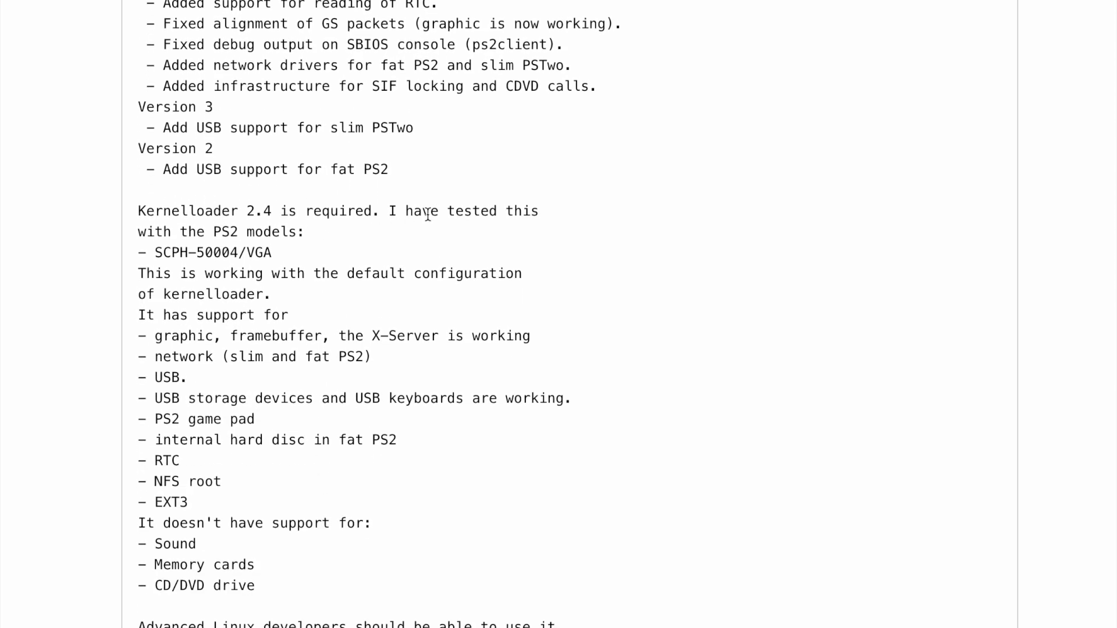
pyautogui.scroll(-3)
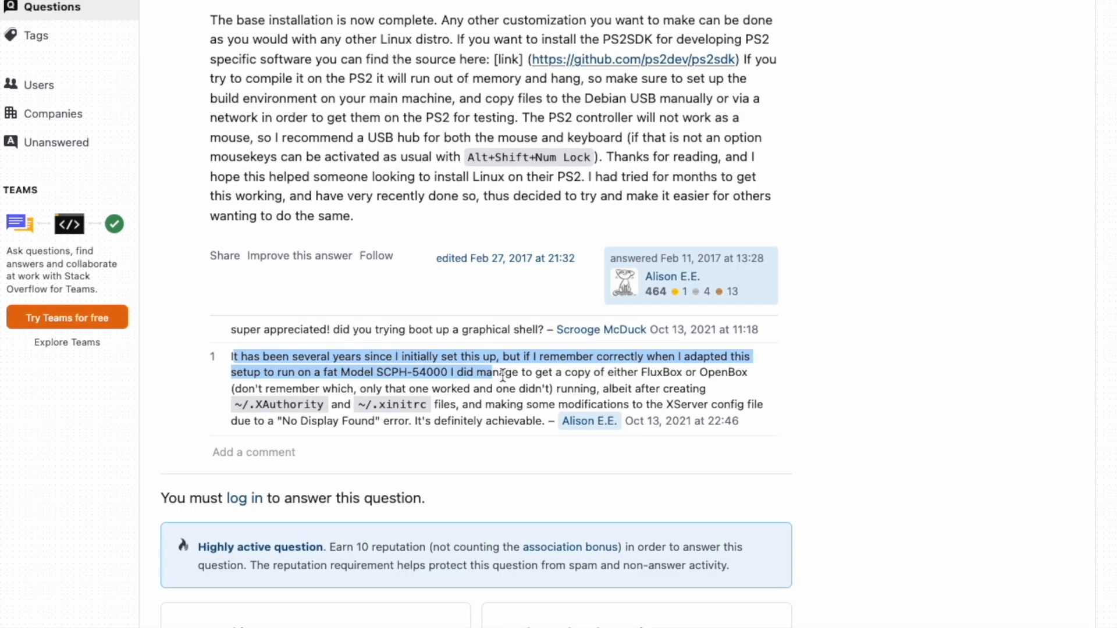
pyautogui.scroll(-3)
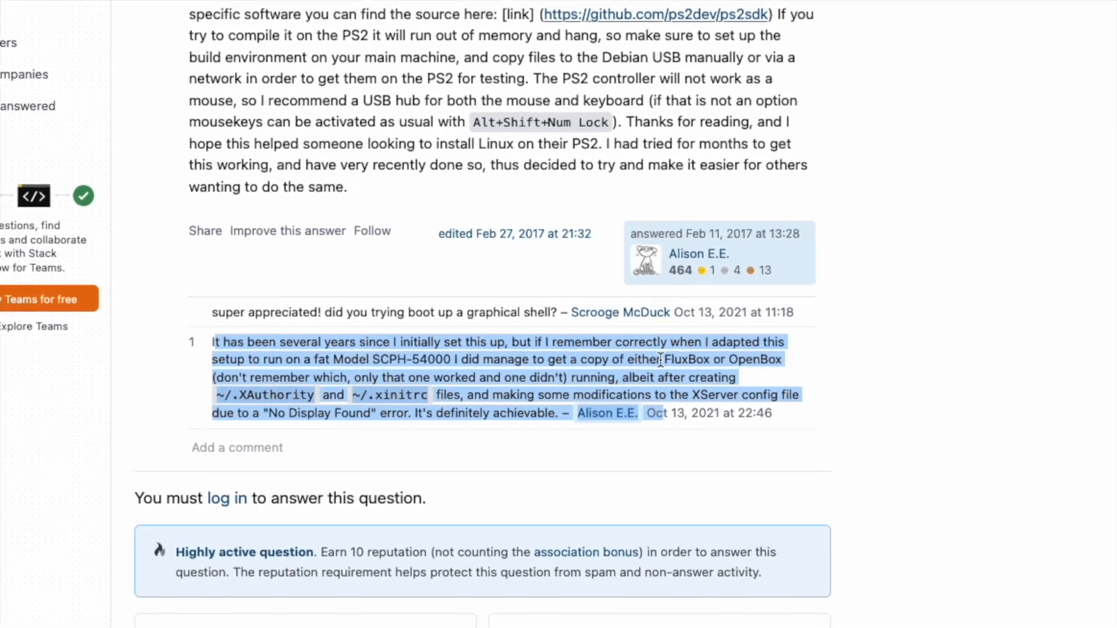
pyautogui.scroll(-3)
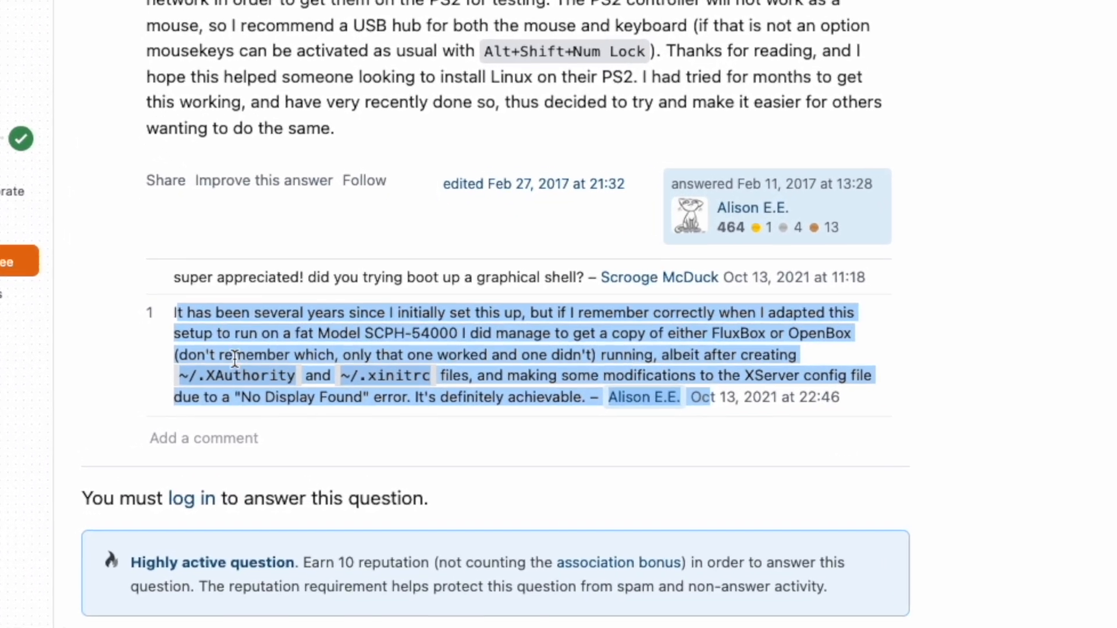
pyautogui.scroll(-3)
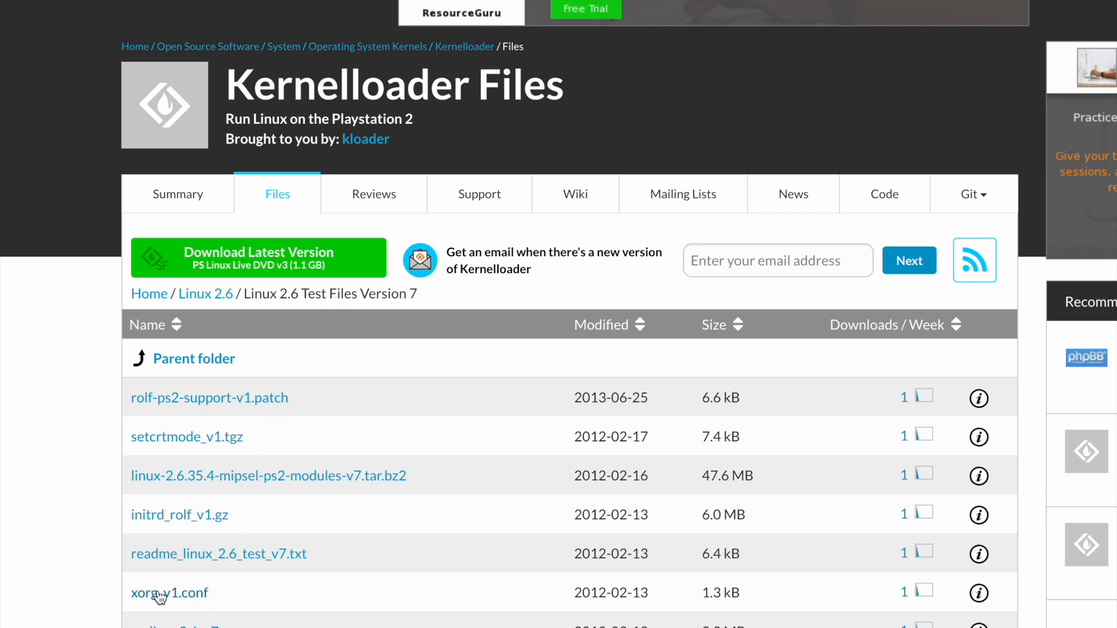
pyautogui.rightClick(169, 593)
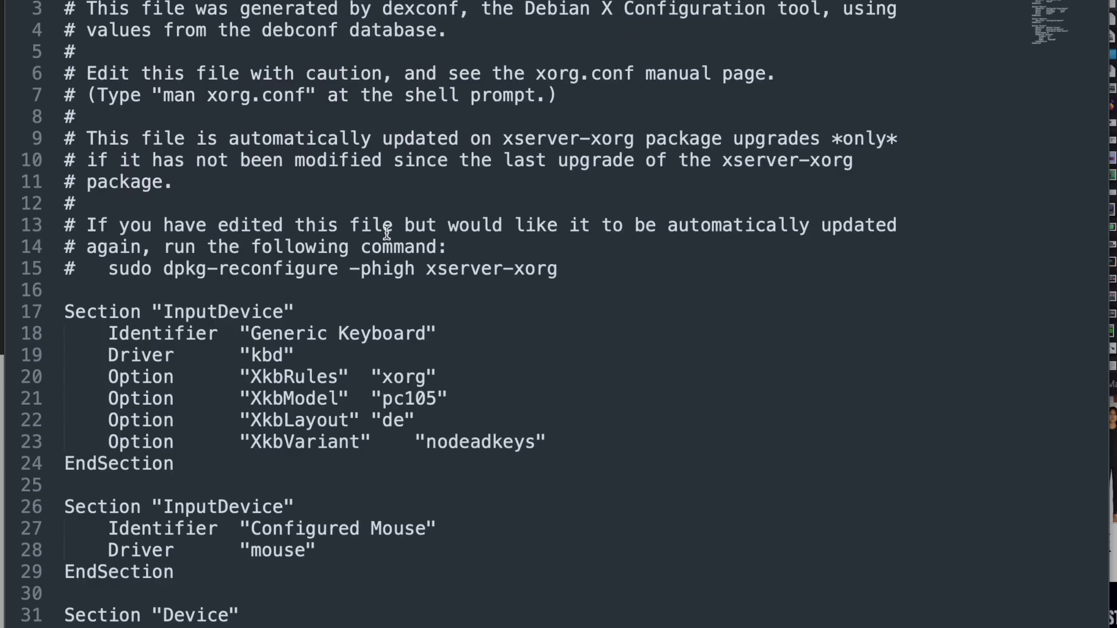
pyautogui.scroll(-3)
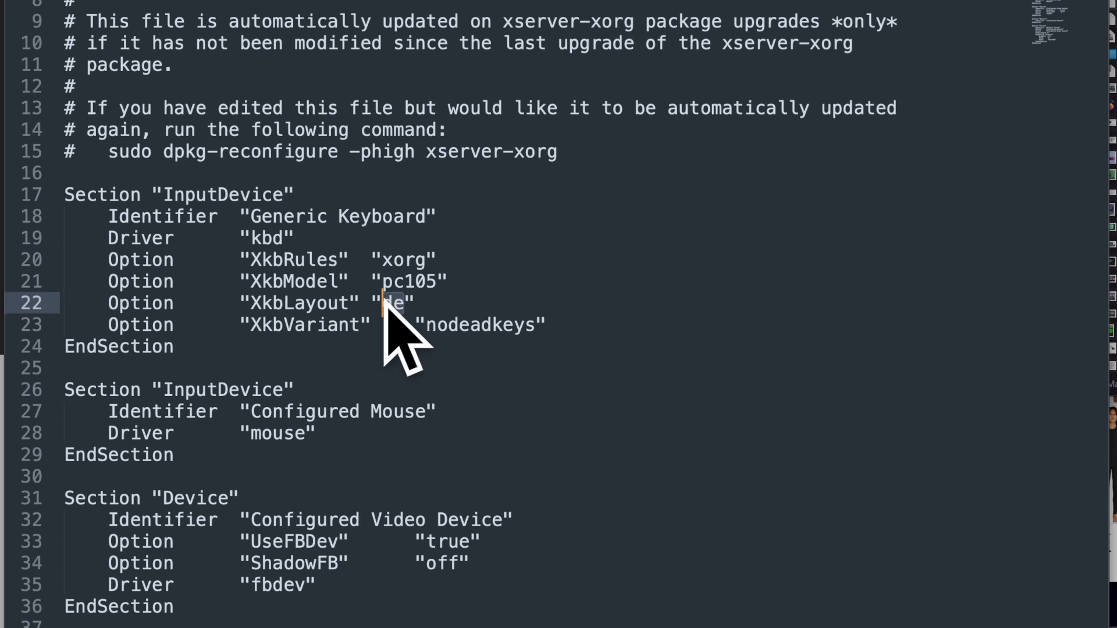
pyautogui.scroll(-3)
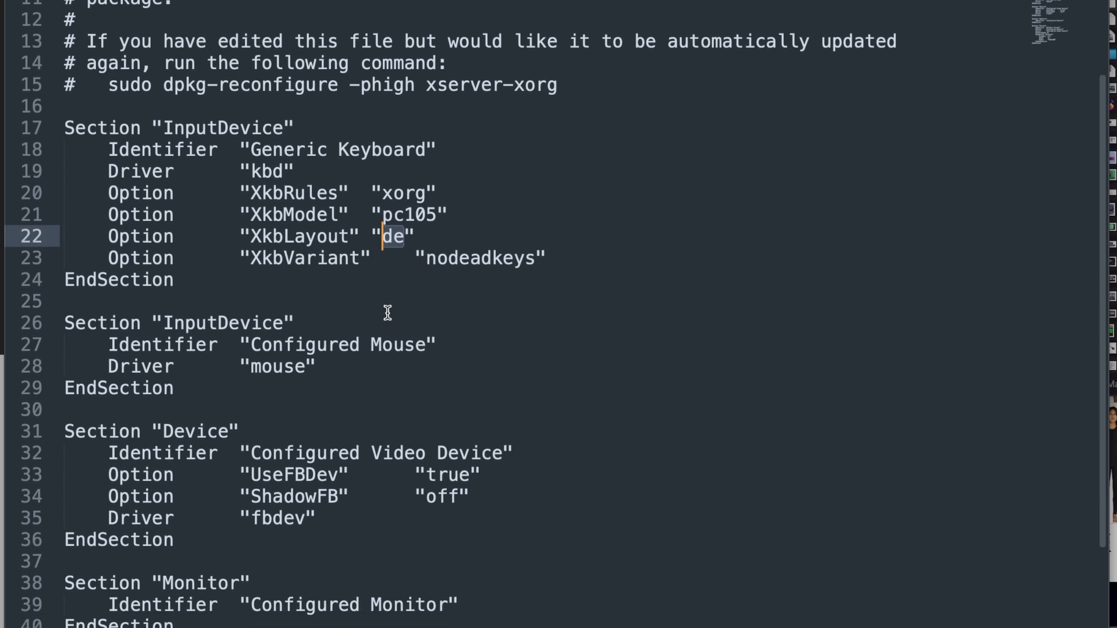
pyautogui.scroll(-3)
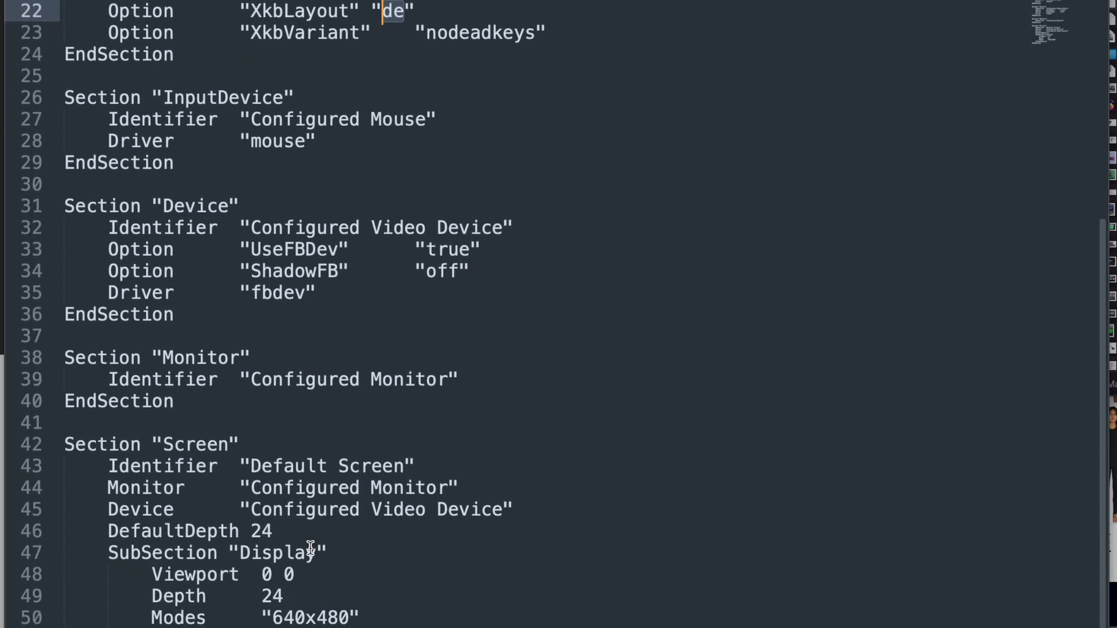
pyautogui.moveTo(274, 574)
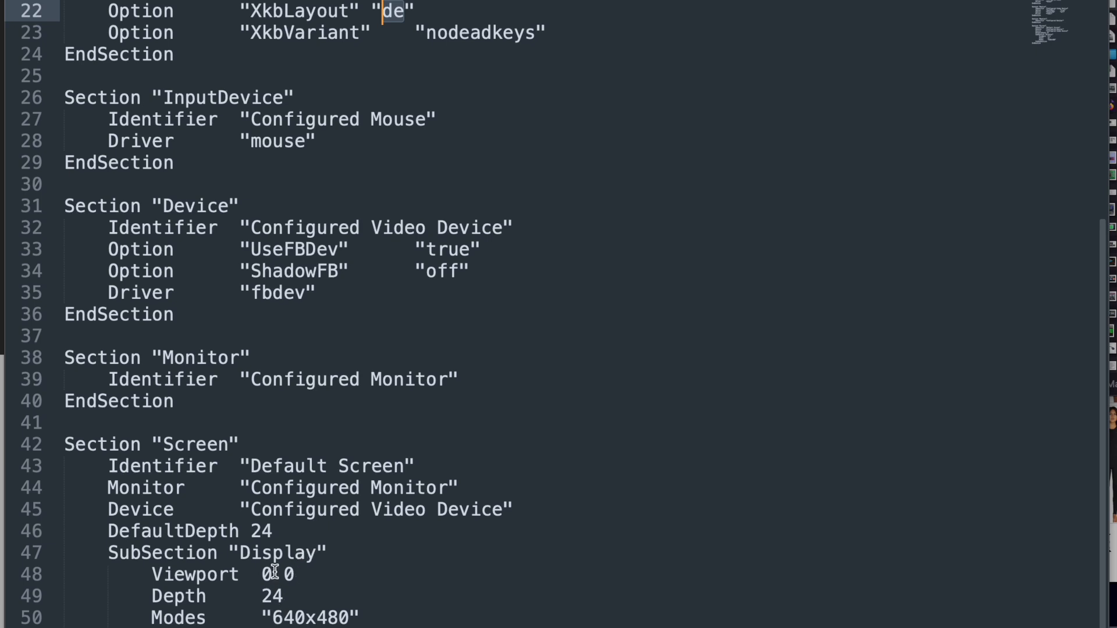
pyautogui.moveTo(307, 593)
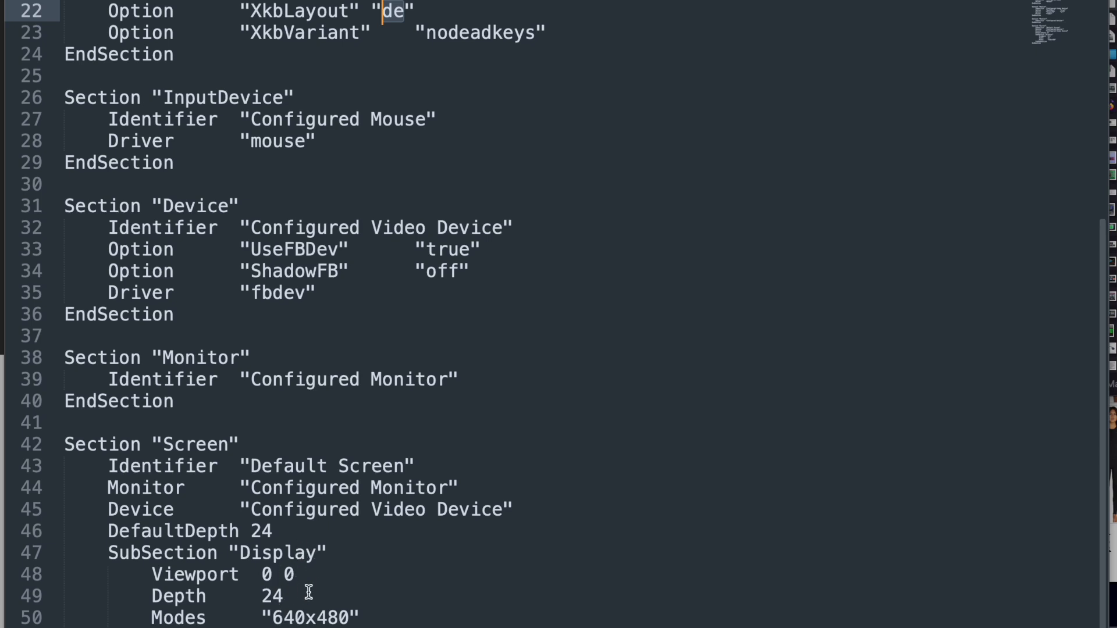
pyautogui.scroll(3)
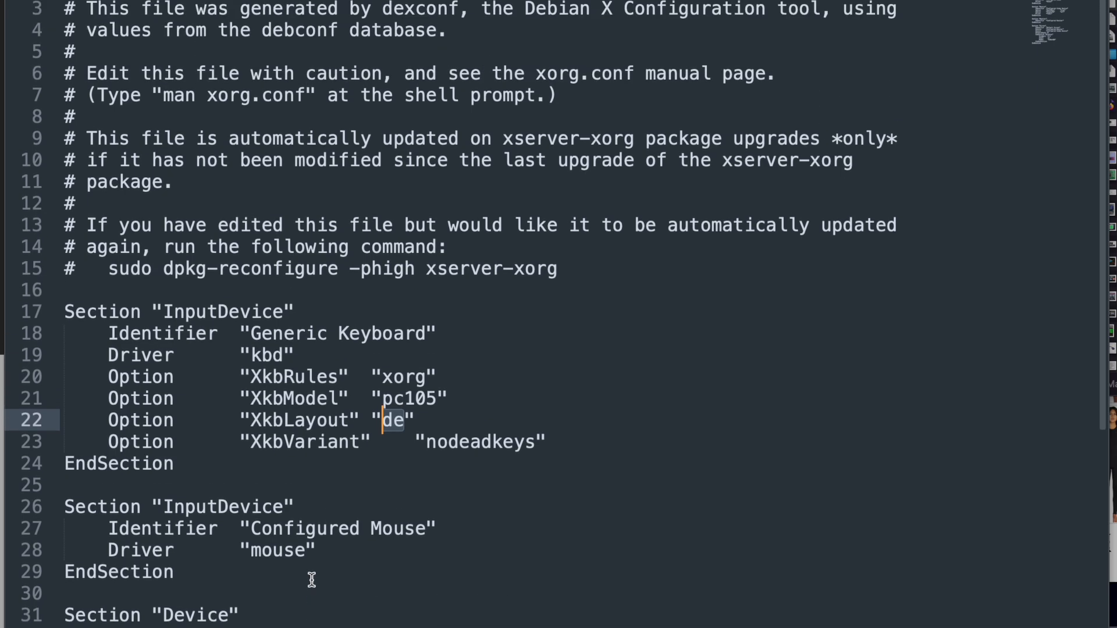
pyautogui.scroll(-3)
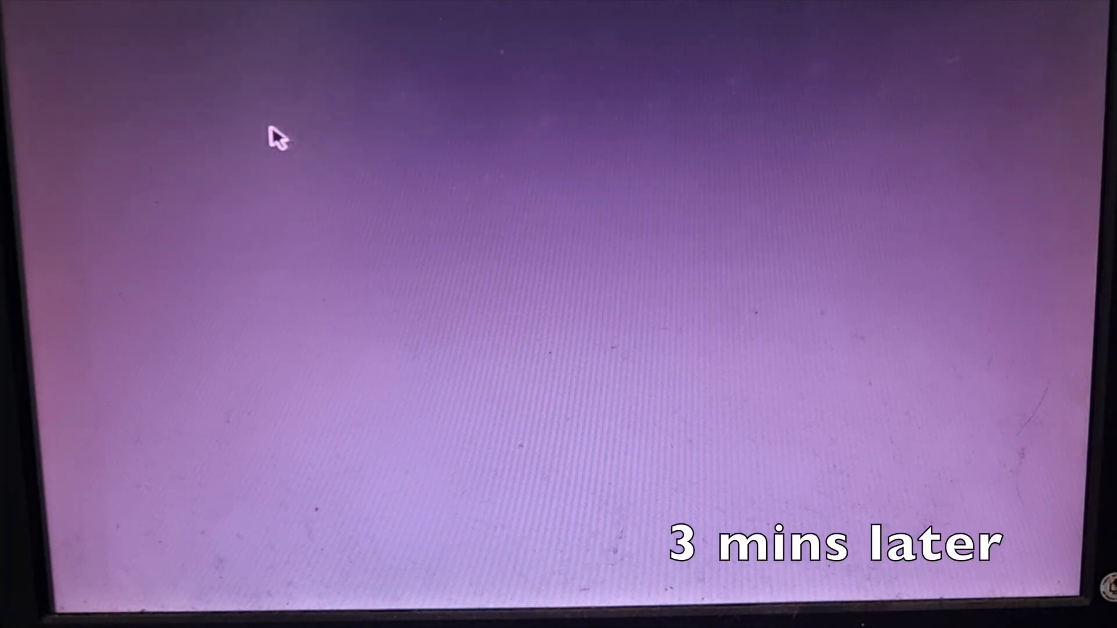
# Bring up the Openbox root menu listing Terminal Emulator, Web Browser and HTOP (Task Manager)
pyautogui.rightClick(276, 137)
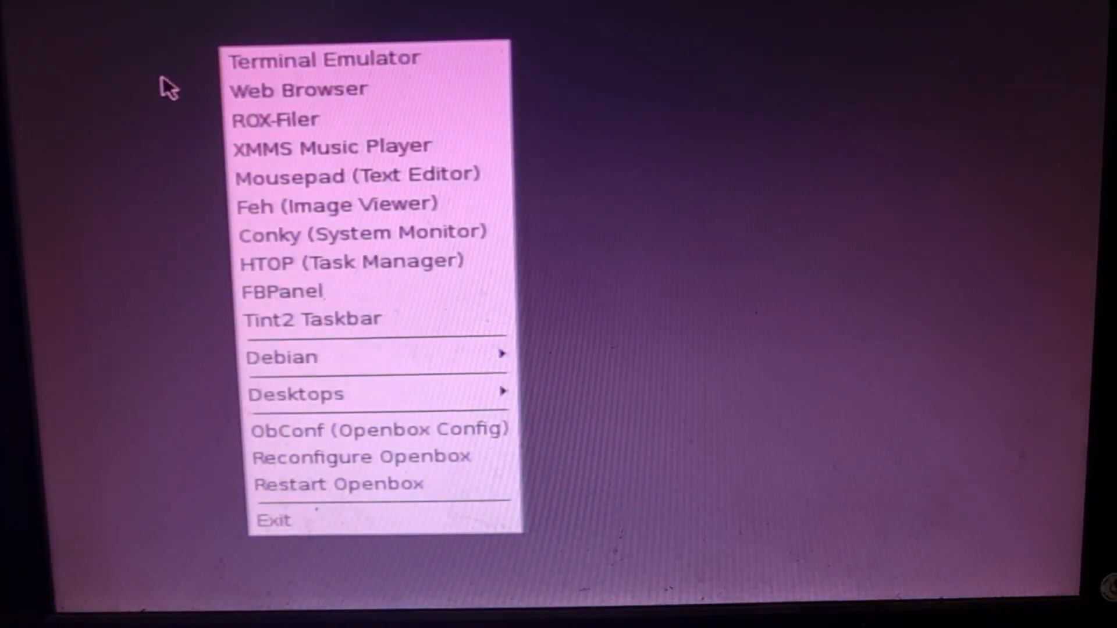
pyautogui.moveTo(235, 34)
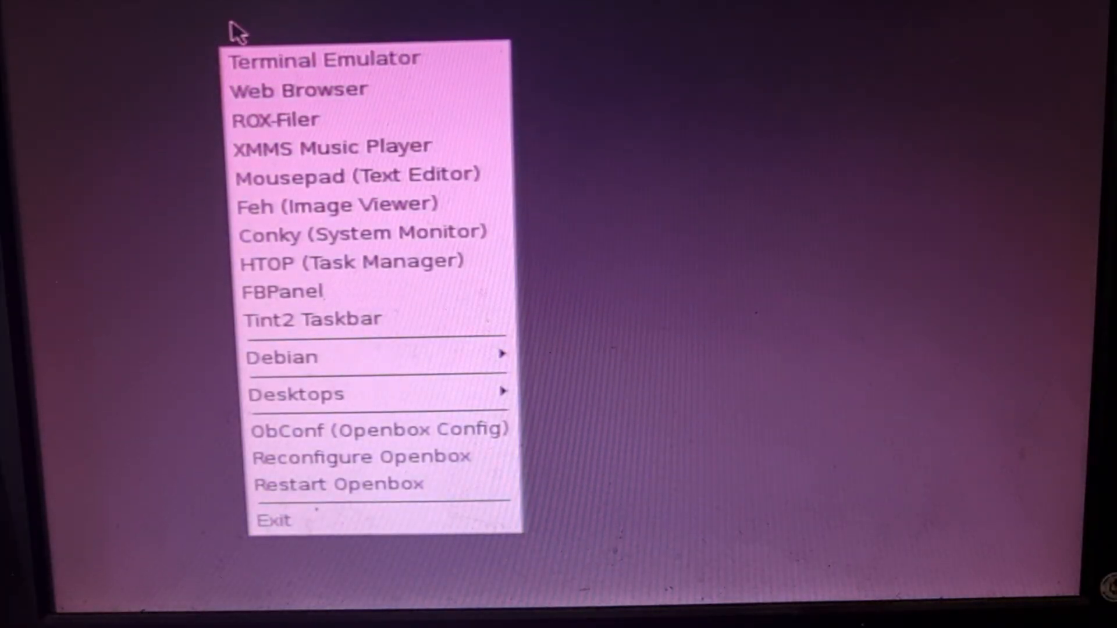
pyautogui.moveTo(335, 146)
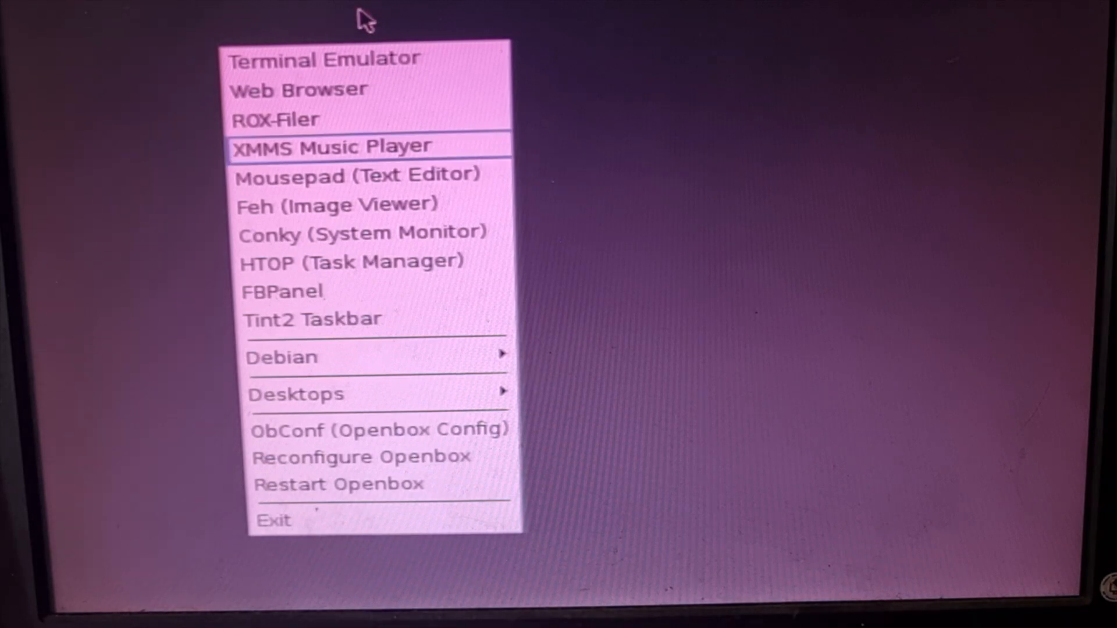
pyautogui.moveTo(363, 59)
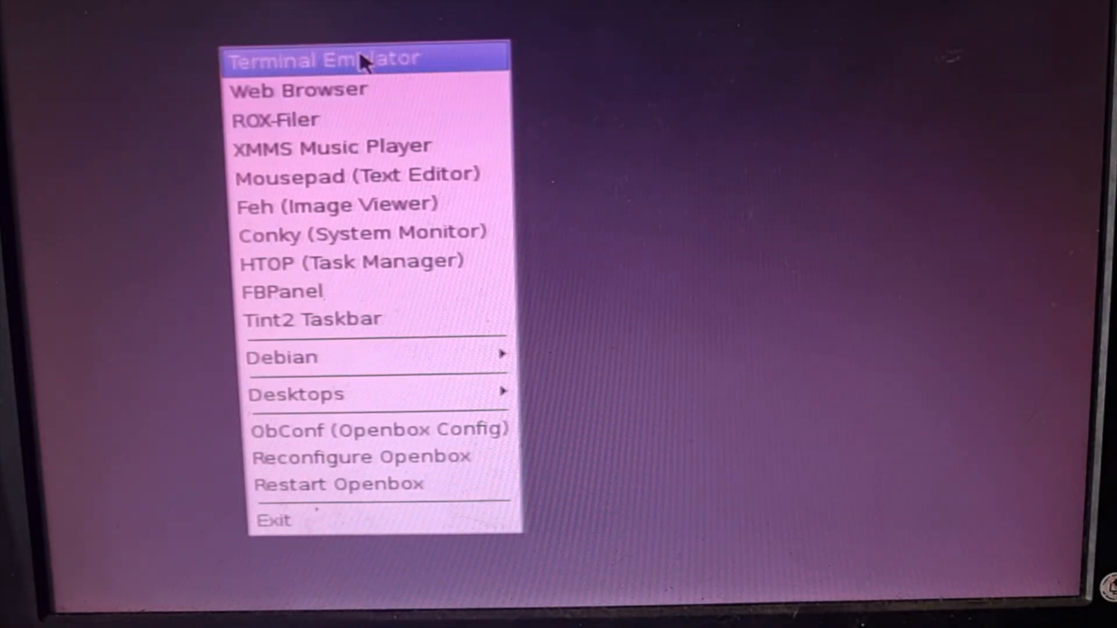
# Launch a Terminal Emulator window and run htop to view CPU, memory and processes
pyautogui.click(326, 59)
pyautogui.write('ps')
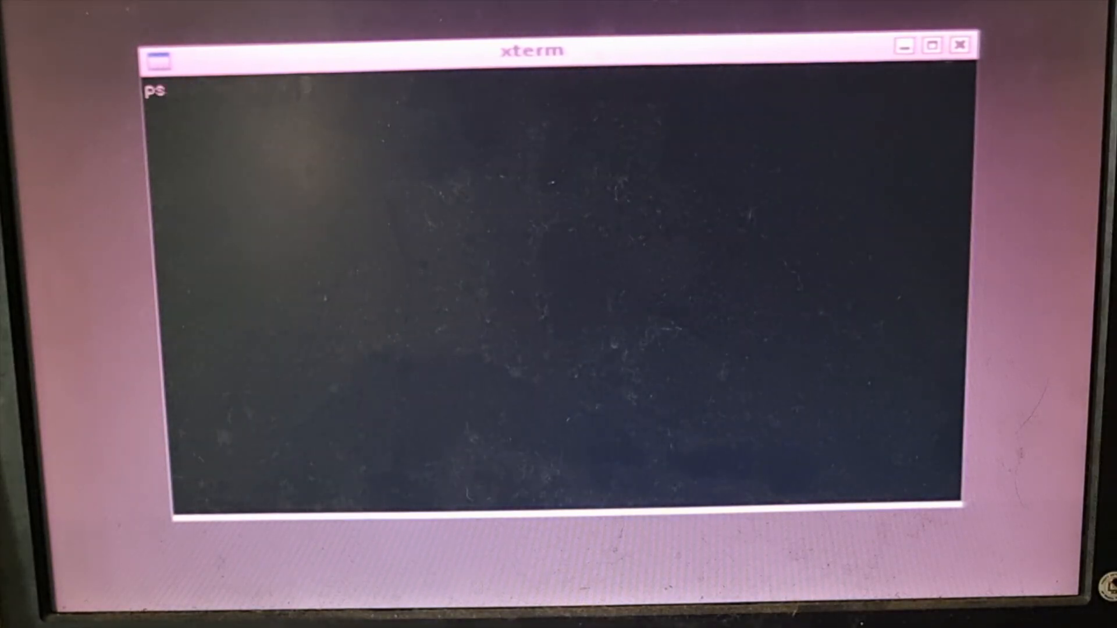
pyautogui.write('htop')
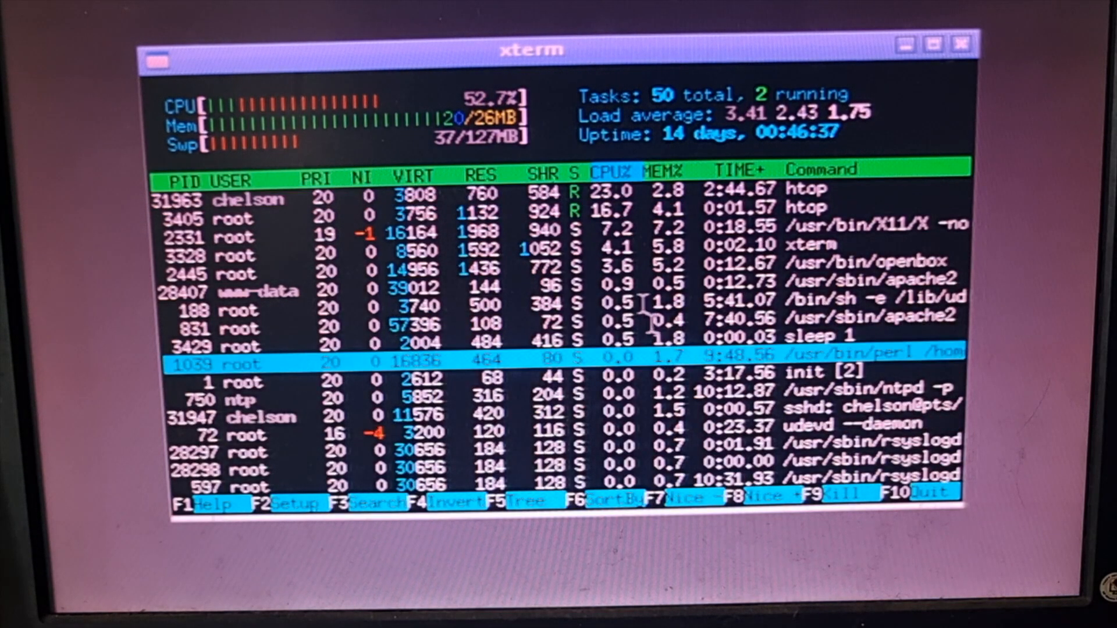
pyautogui.moveTo(424, 171)
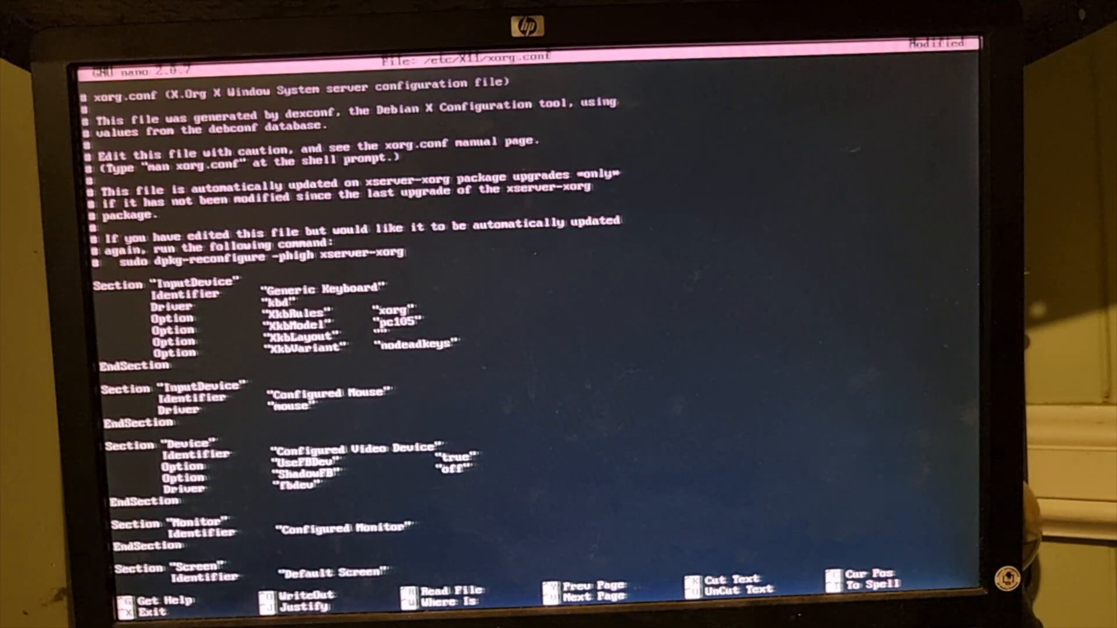
# Set the xorg.conf keyboard layout to 'us', save the file, and enter startx
pyautogui.write('us')
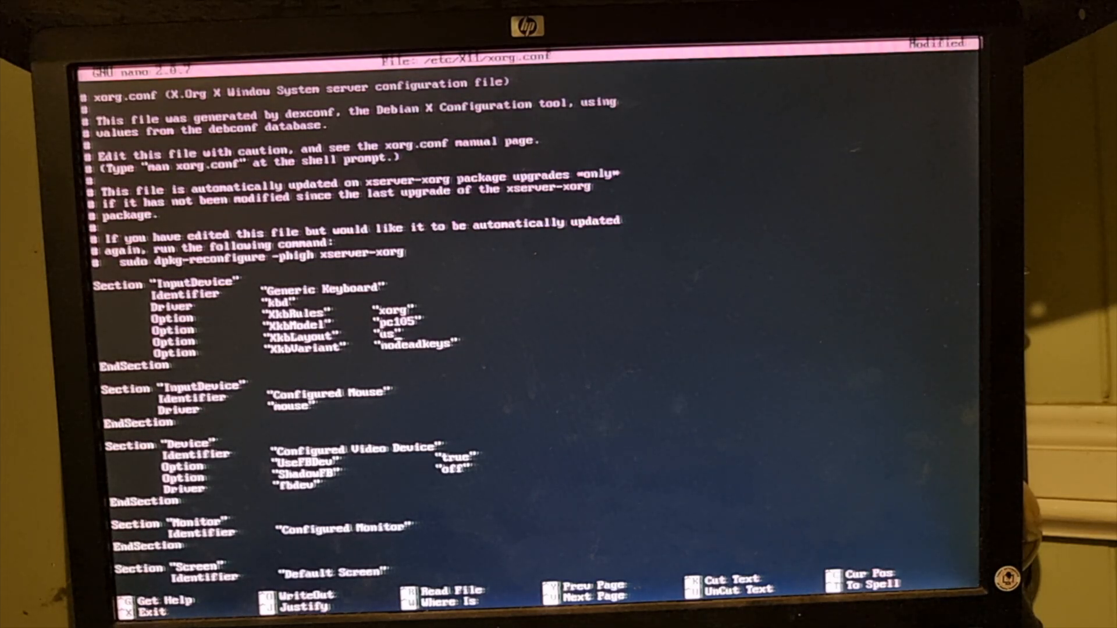
pyautogui.press('ctrl+o')
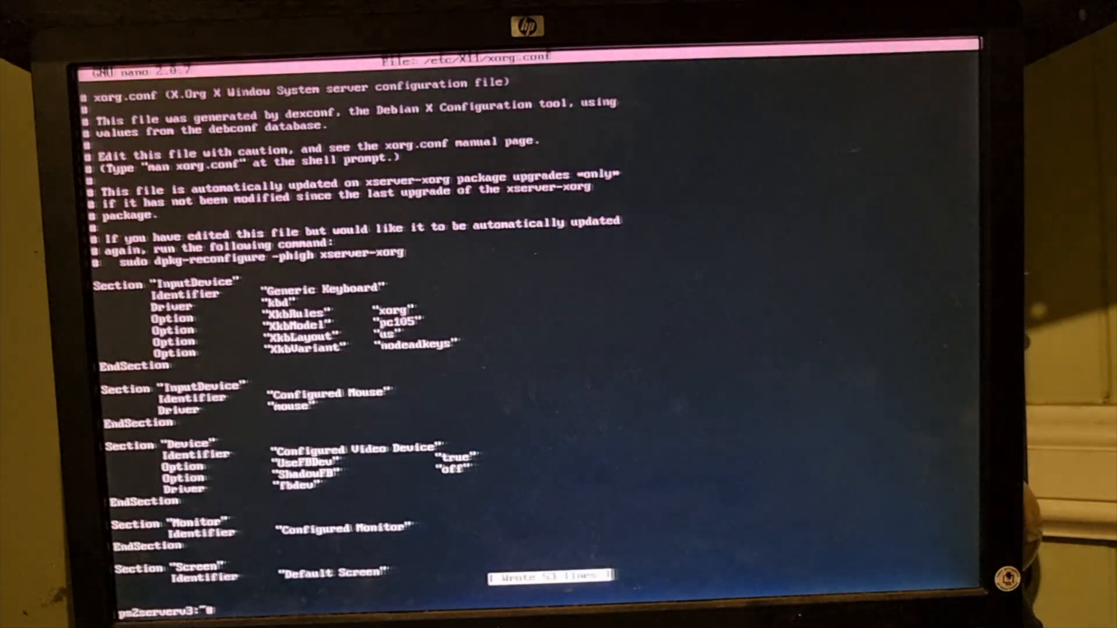
pyautogui.write('startx')
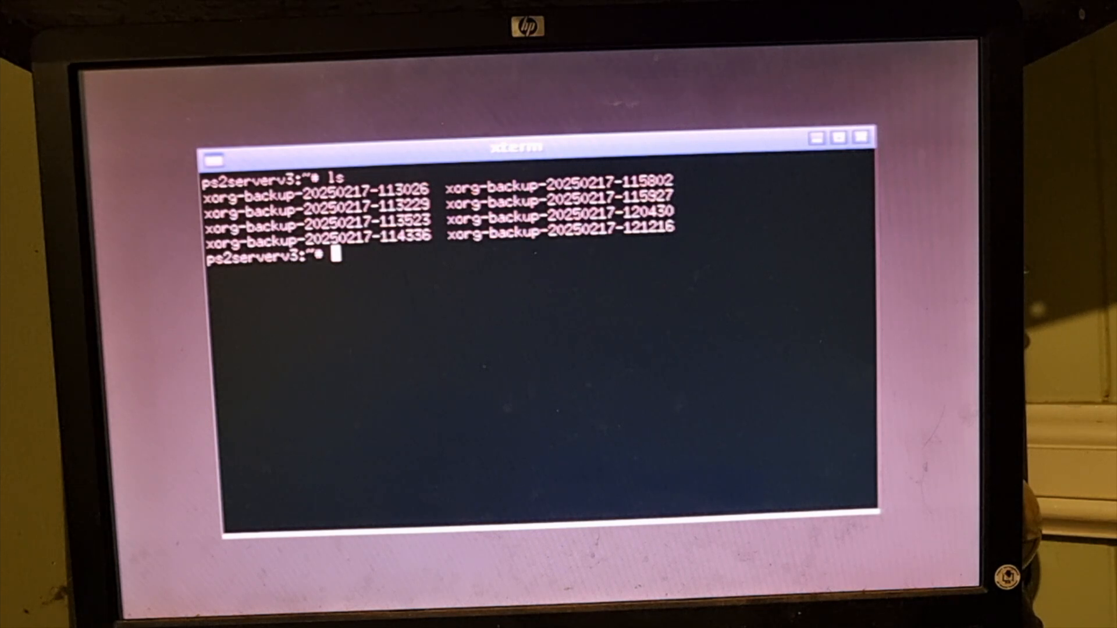
# Enter 'sudo apt-get install pcmanfm' at the xterm prompt
pyautogui.write('sudo apt-')
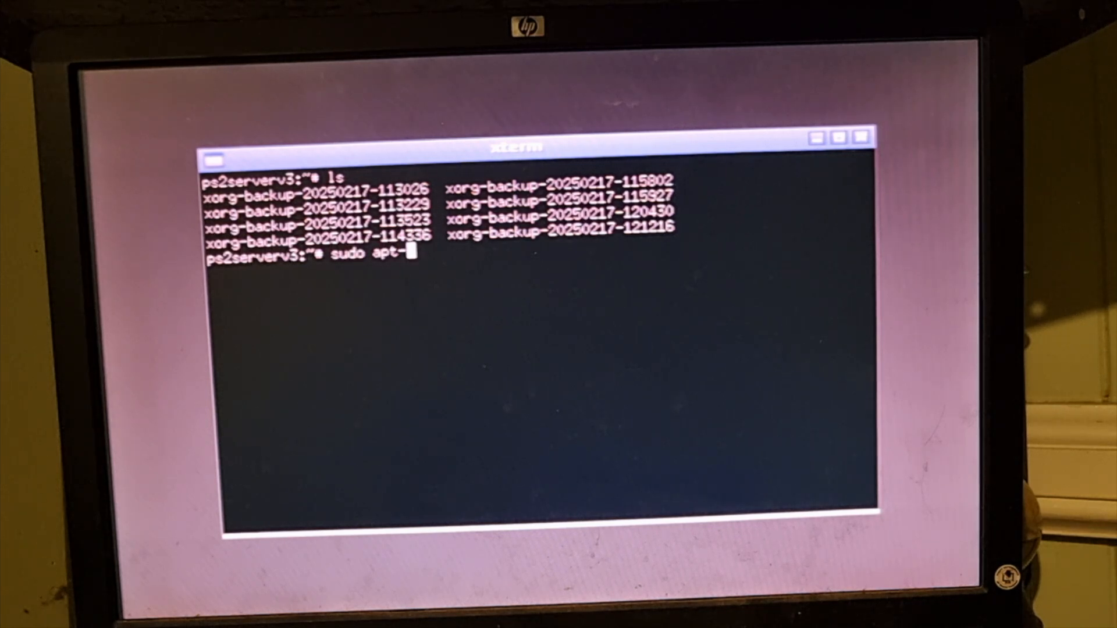
pyautogui.write('get install')
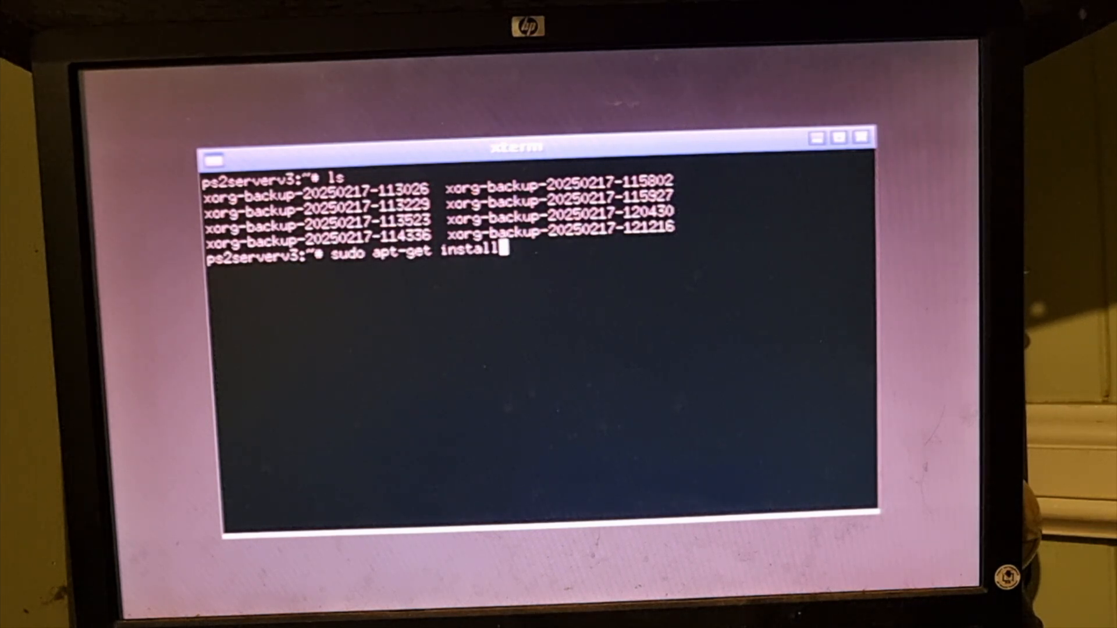
pyautogui.write('pcmanfm')
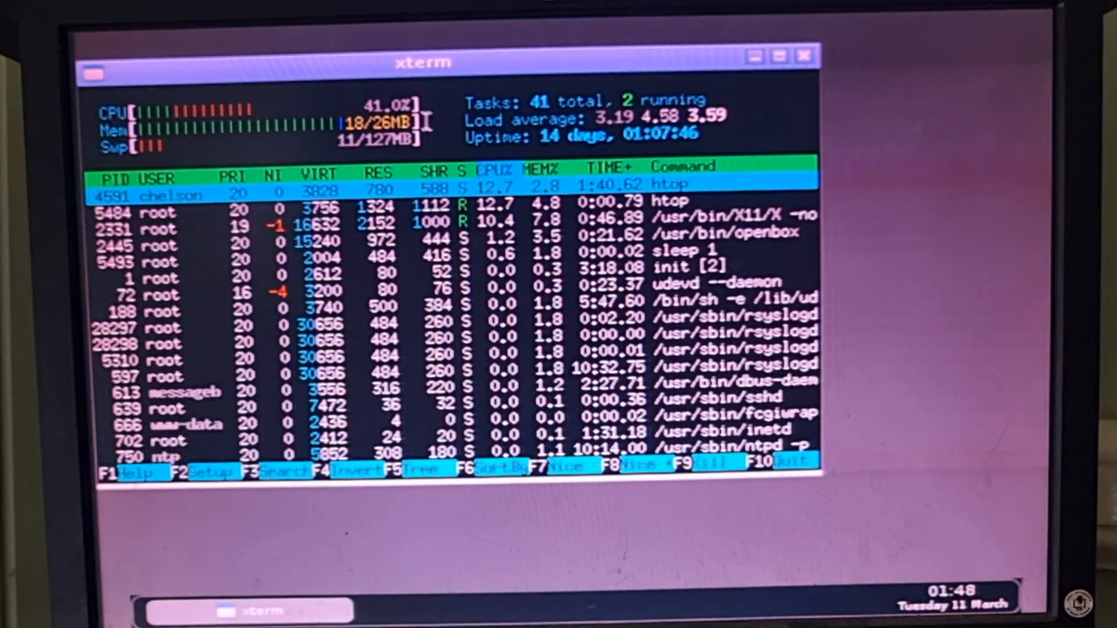
# Browse the desktop menu to Debian > Applications > Network > Web Browsing
pyautogui.moveTo(424, 62); pyautogui.dragTo(659, 84)
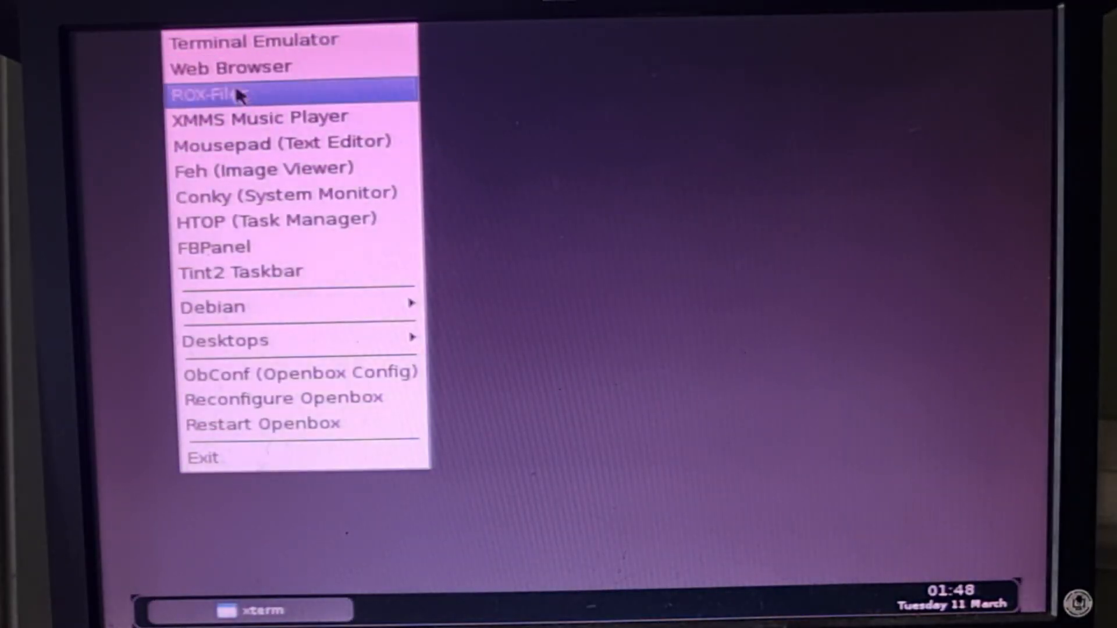
pyautogui.moveTo(285, 193)
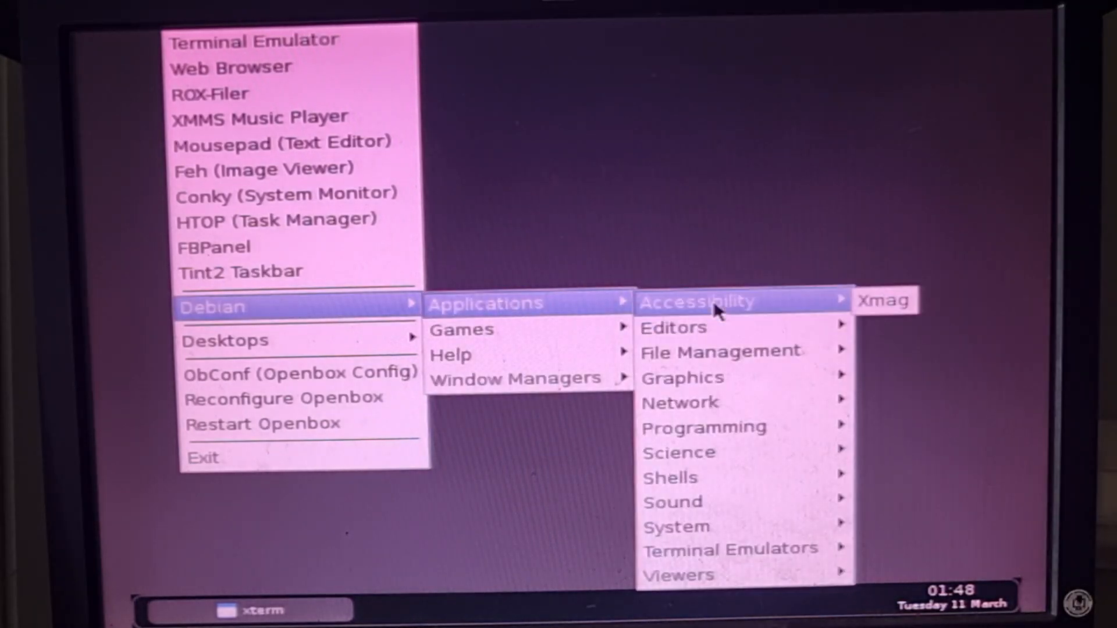
pyautogui.moveTo(705, 328)
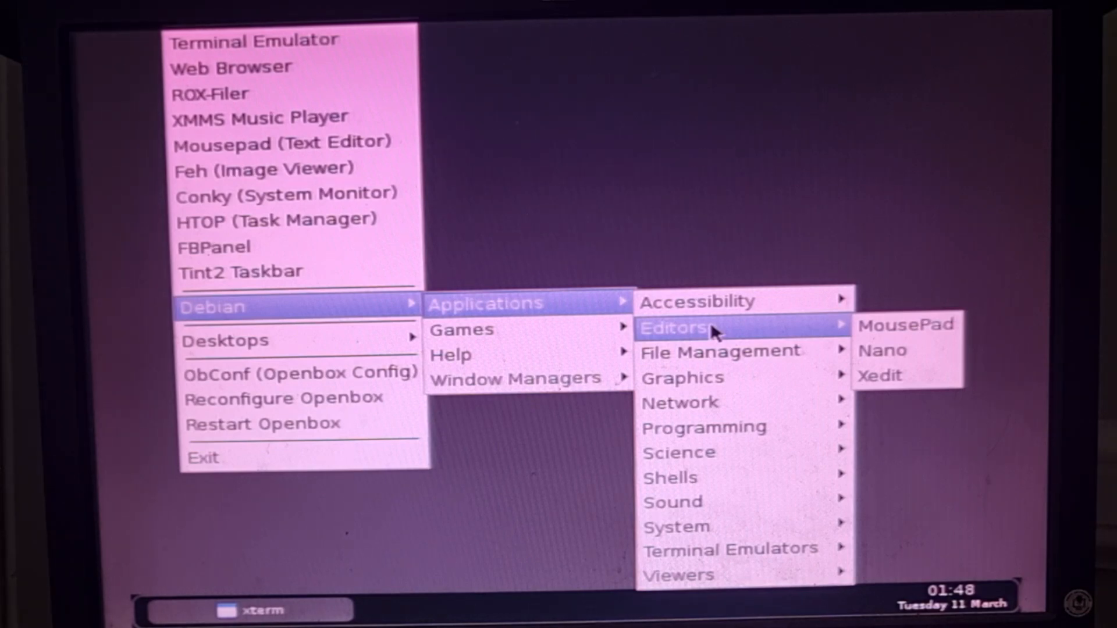
pyautogui.moveTo(719, 350)
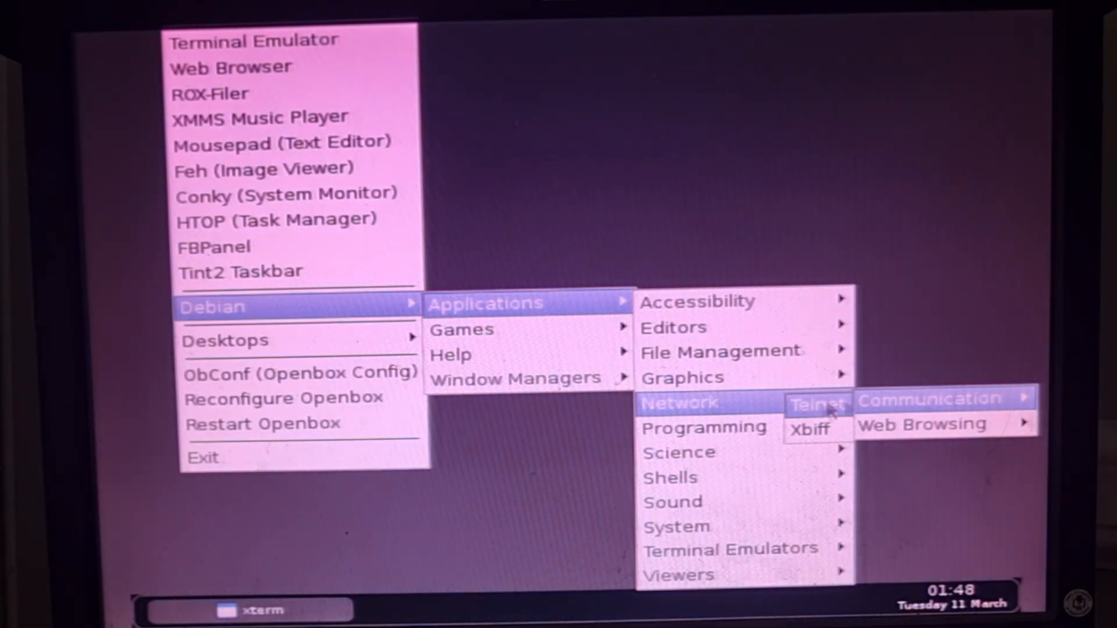
pyautogui.moveTo(922, 424)
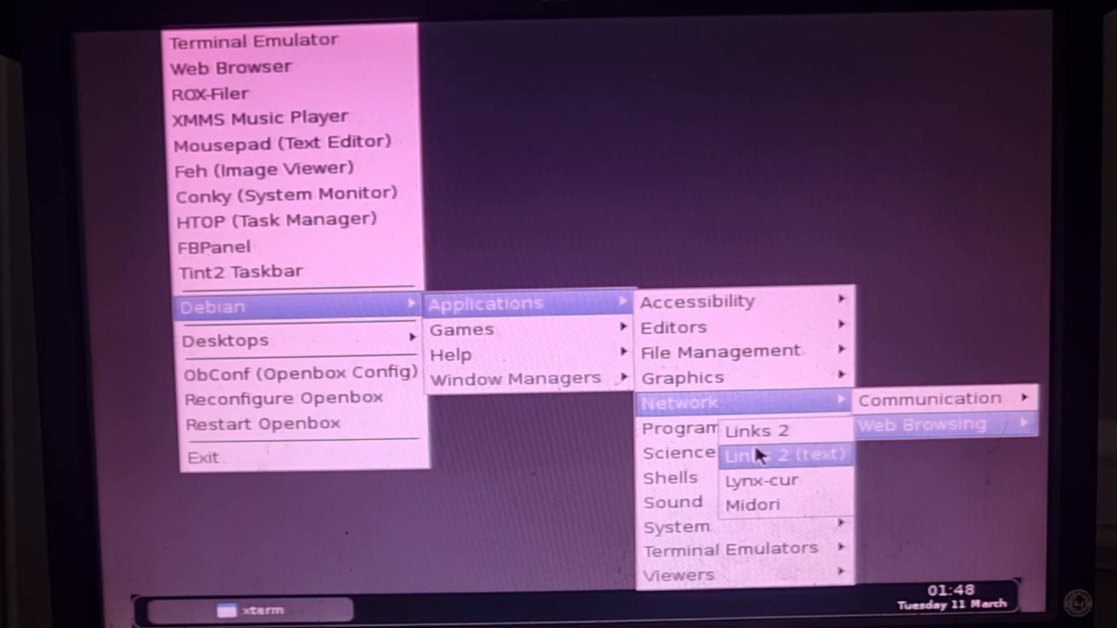
# Launch Links 2 and bring up the File > Go to URL address prompt
pyautogui.click(784, 454)
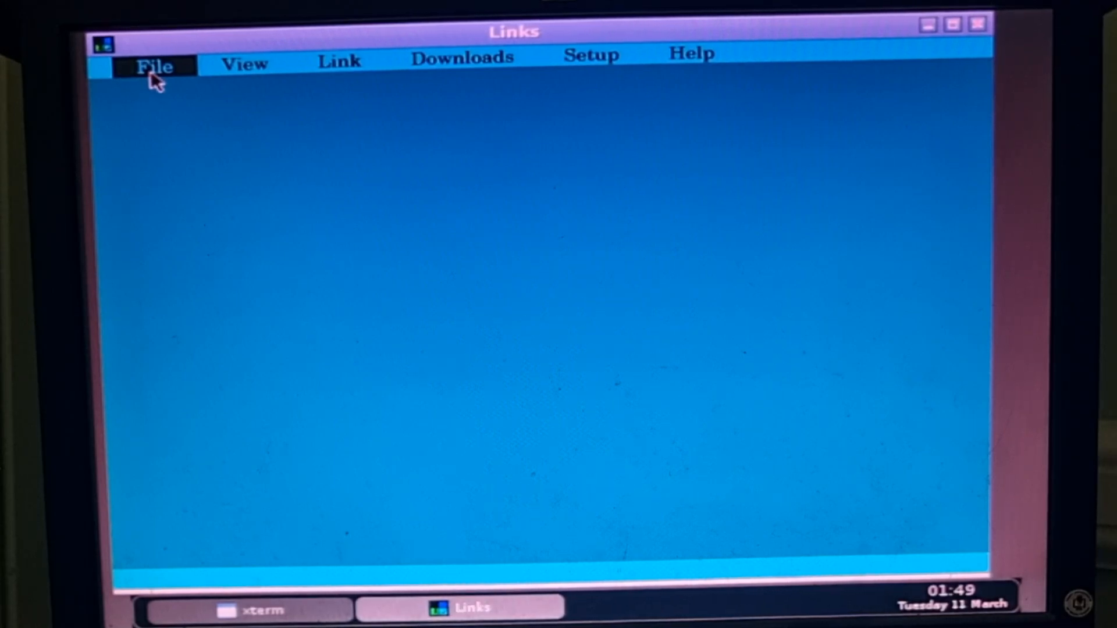
pyautogui.click(153, 64)
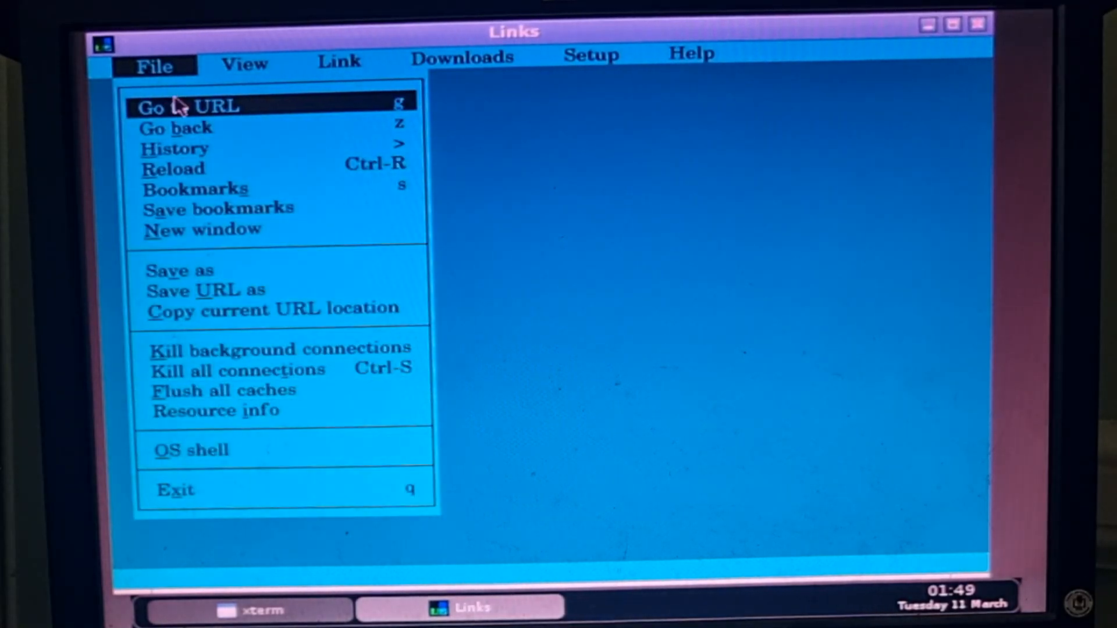
pyautogui.click(189, 107)
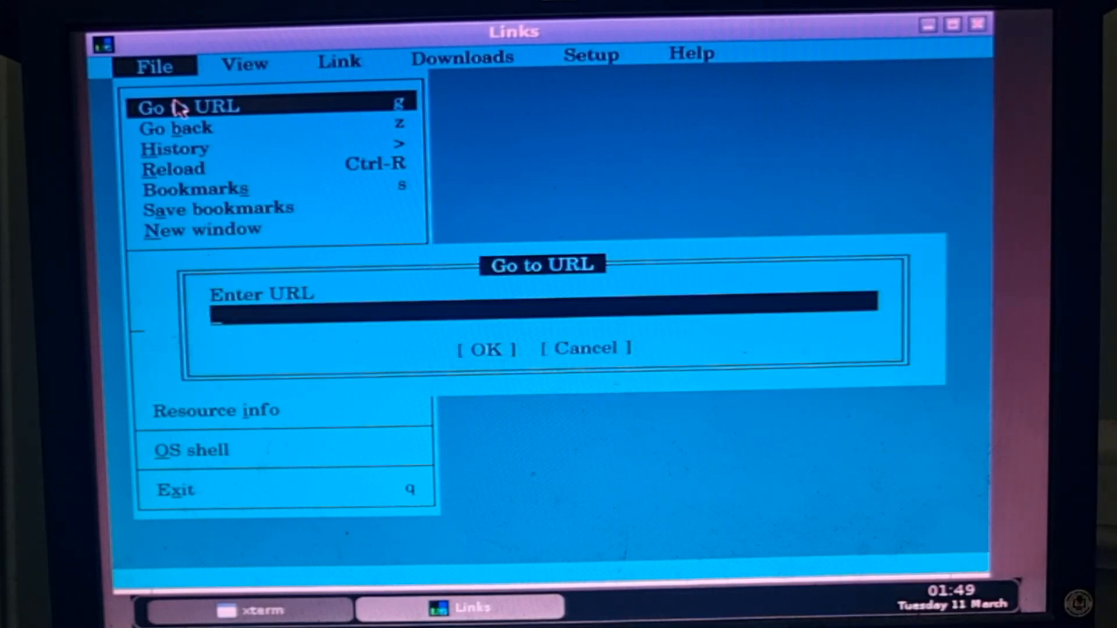
pyautogui.click(185, 107)
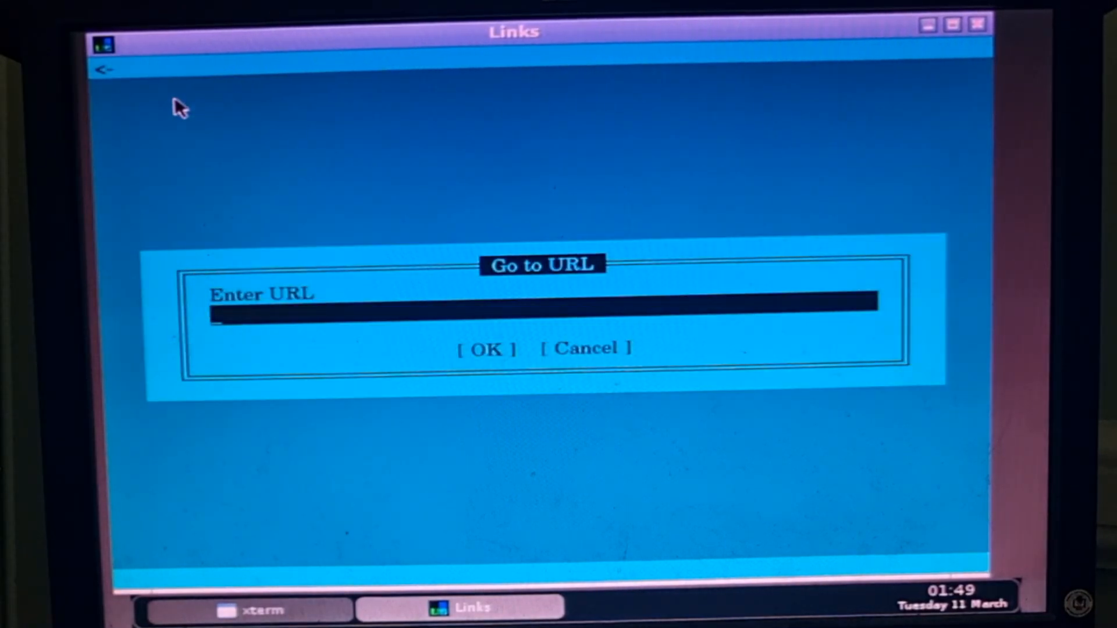
pyautogui.write('www.')
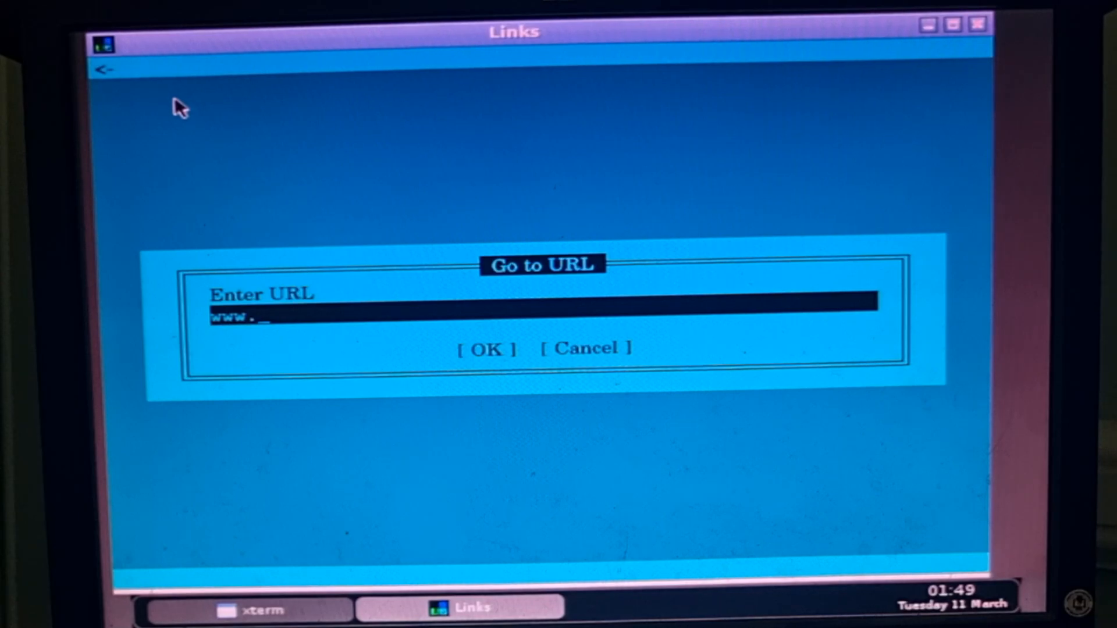
pyautogui.write('frog')
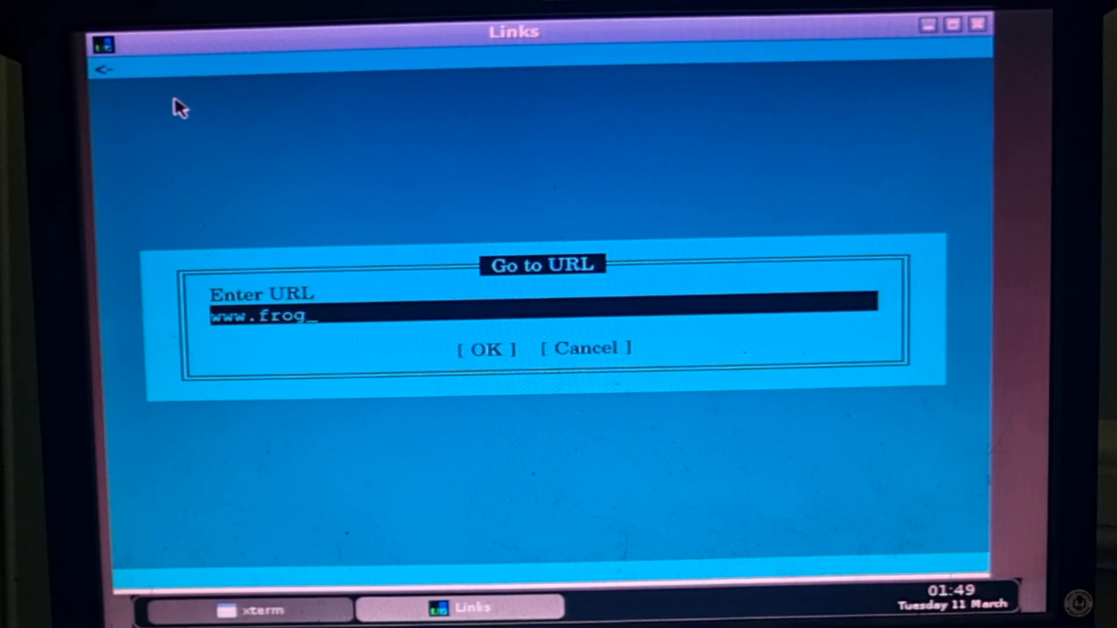
pyautogui.write('fid.')
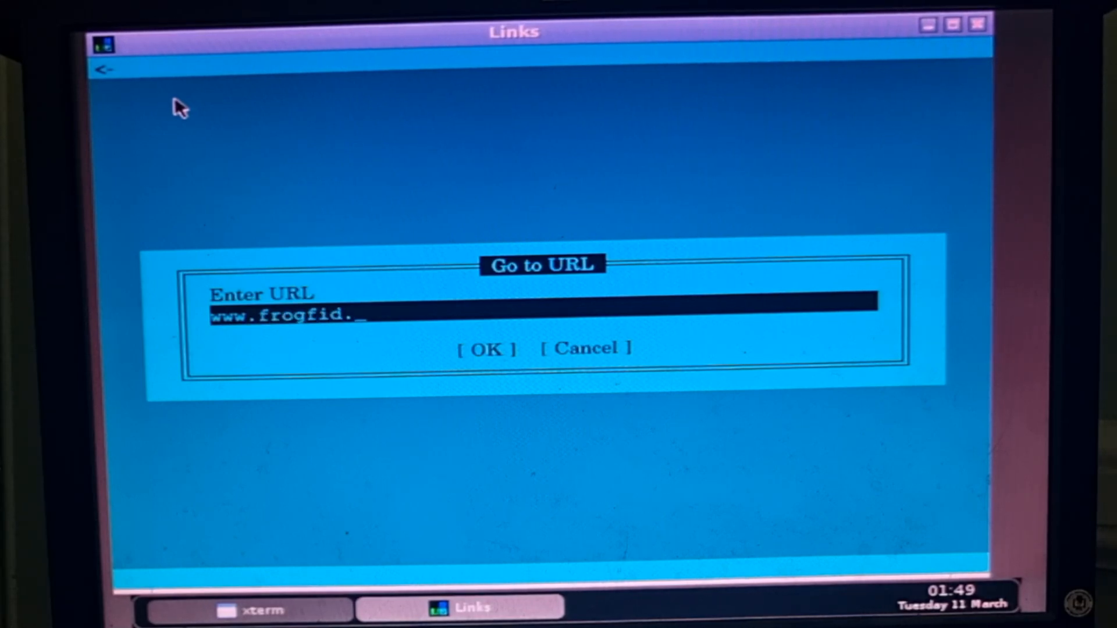
pyautogui.write('com')
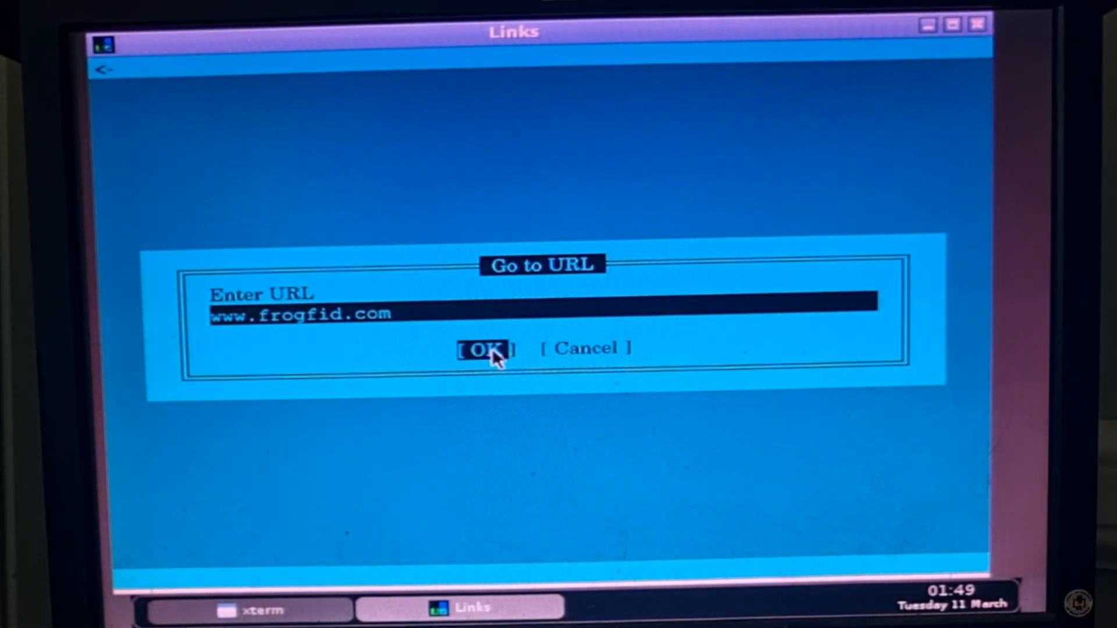
pyautogui.click(486, 349)
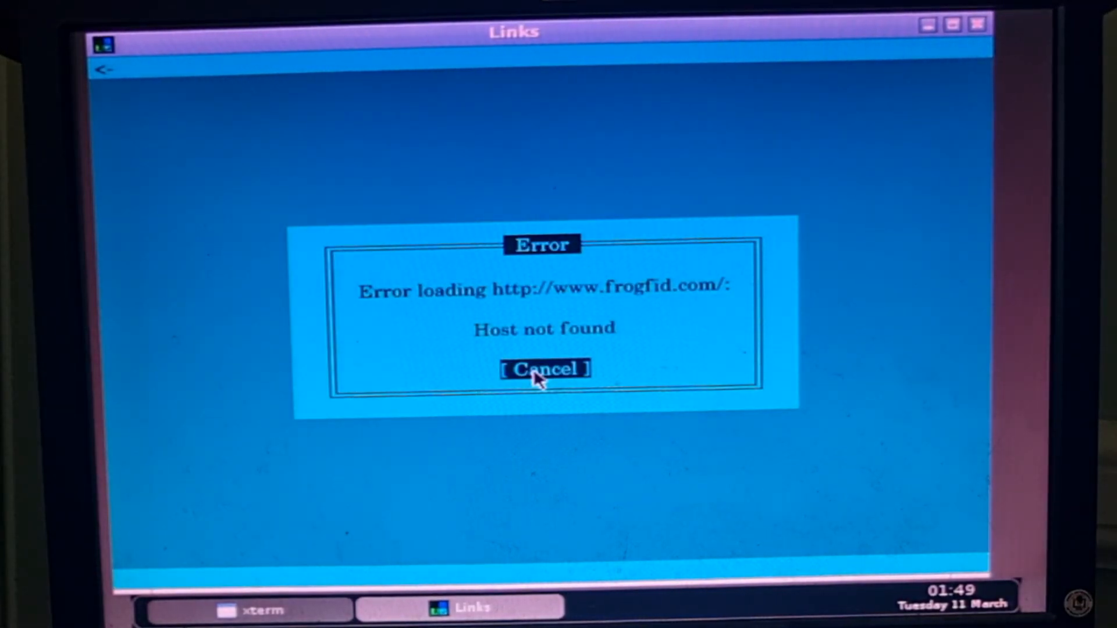
pyautogui.click(543, 370)
pyautogui.write('www.google.com')
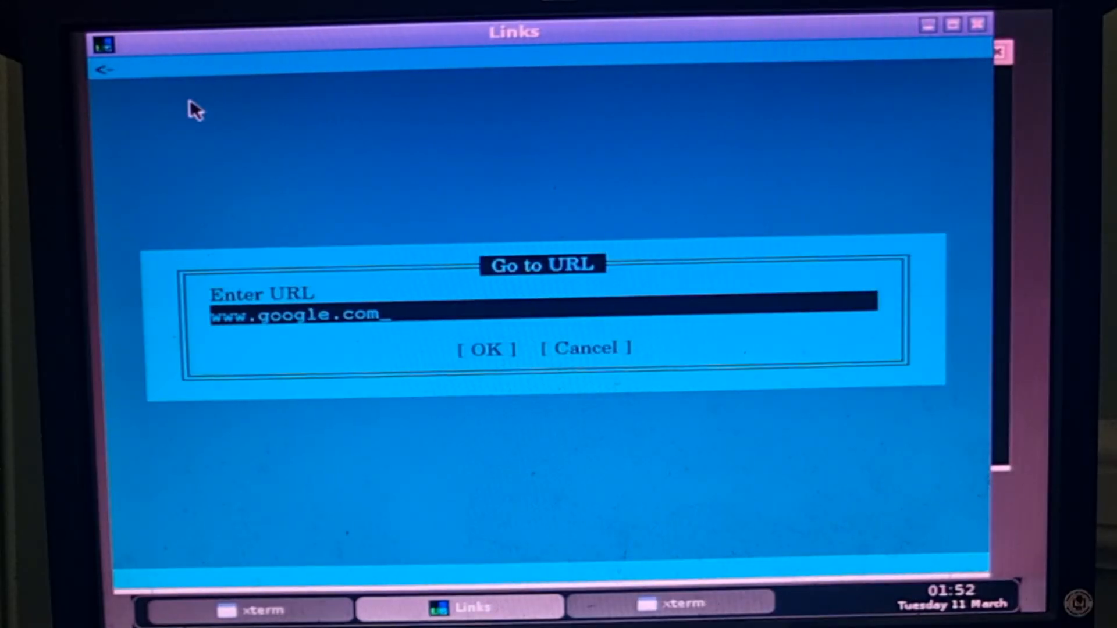
pyautogui.click(487, 348)
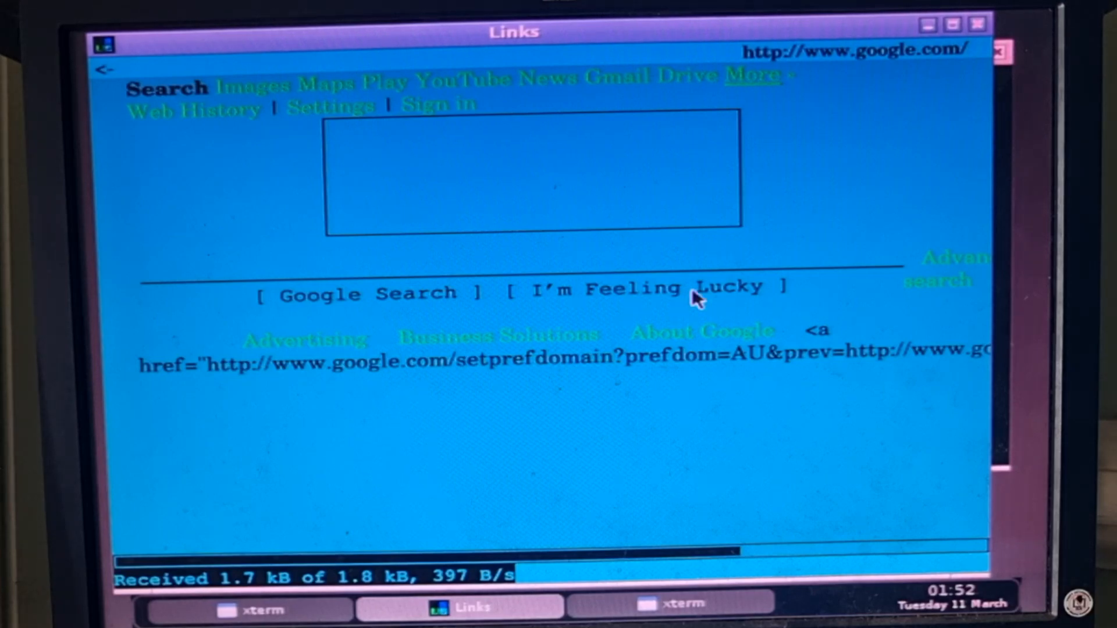
pyautogui.moveTo(383, 276)
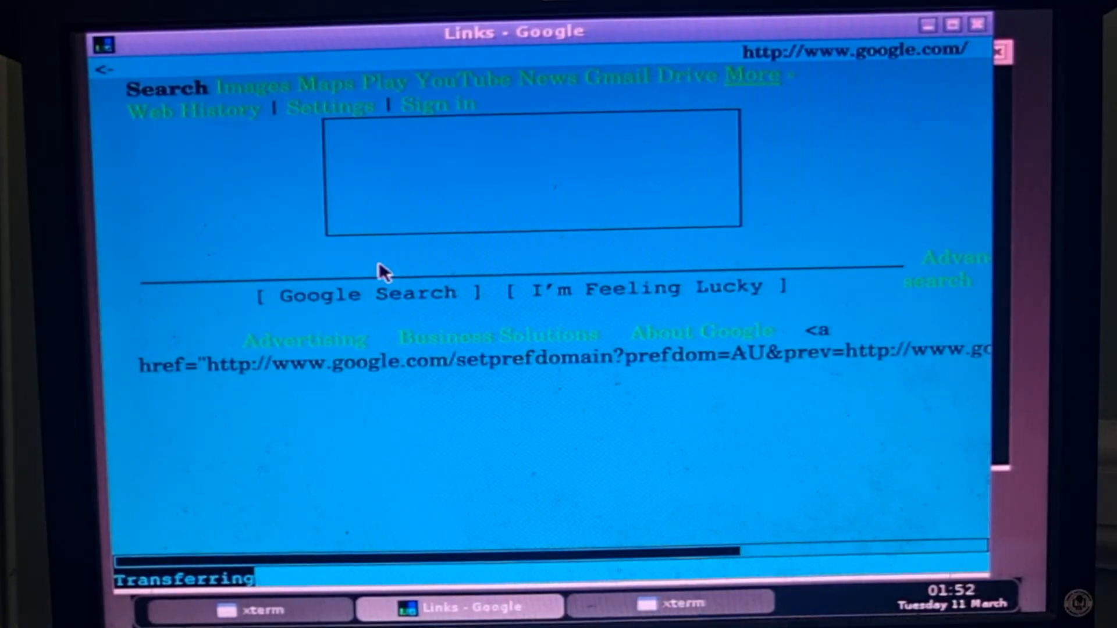
# Submit 'frogfid' as the Links address and cancel the resulting host-not-found error
pyautogui.write('dfdsfdfhhdfhh')
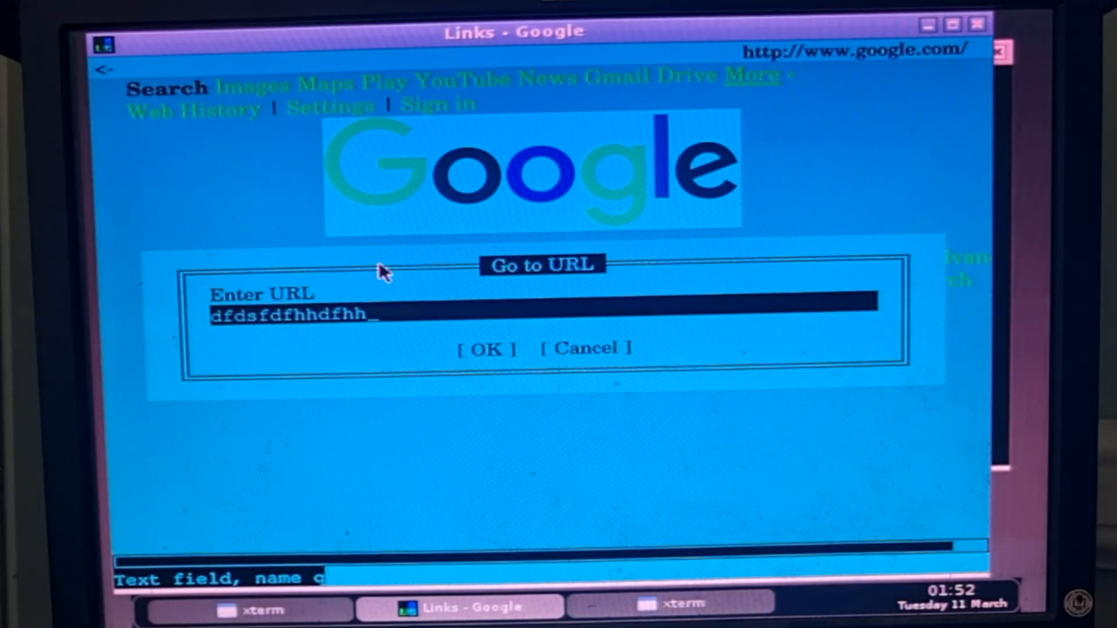
pyautogui.moveTo(684, 146)
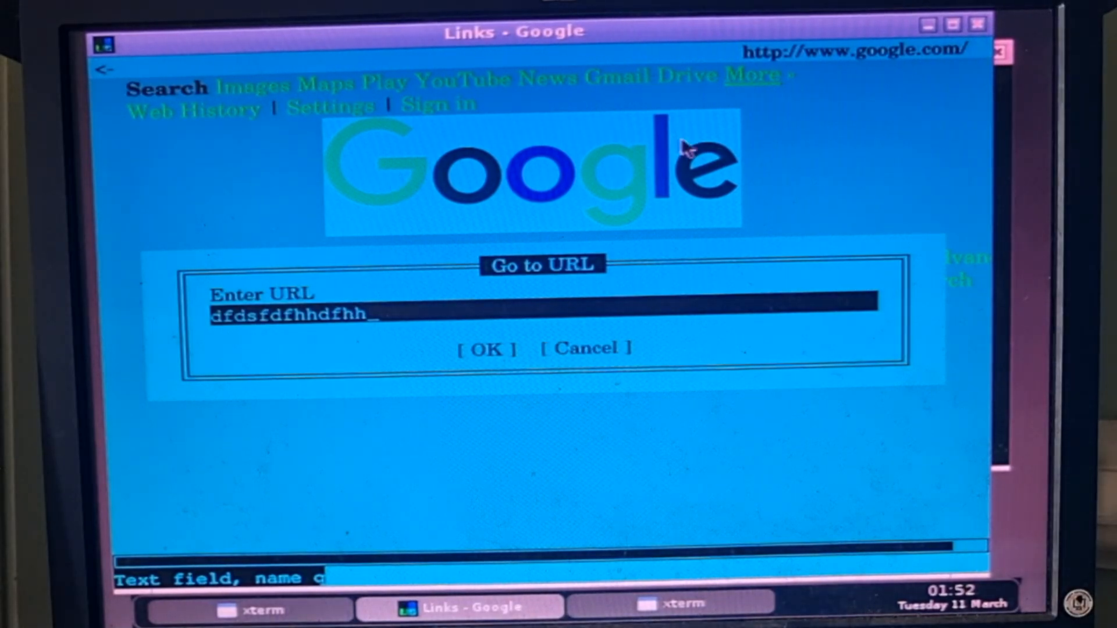
pyautogui.moveTo(469, 335)
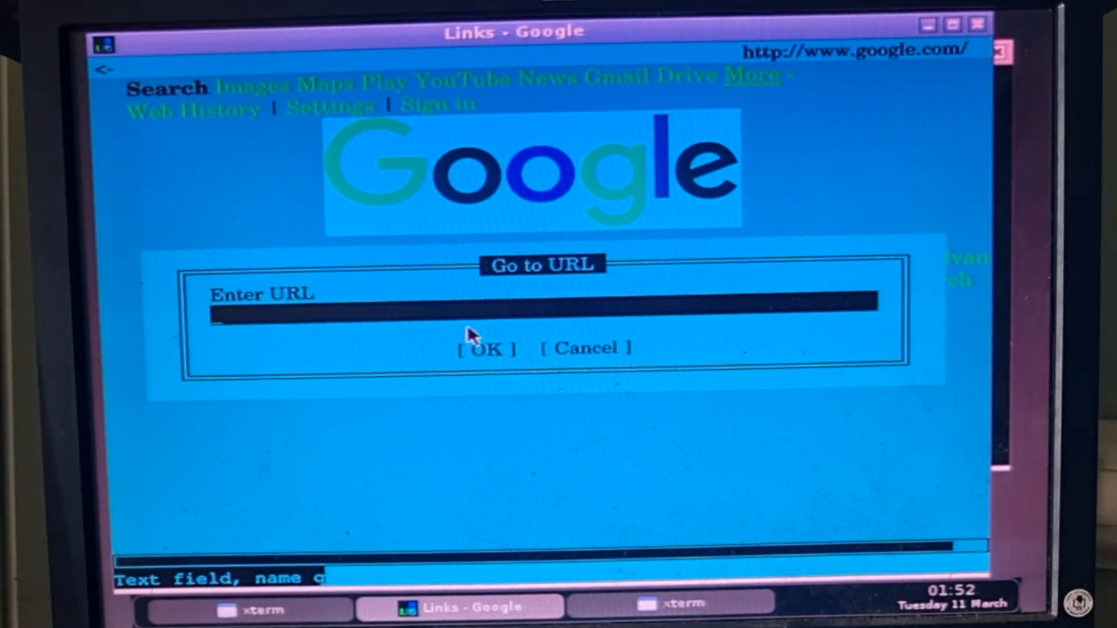
pyautogui.write('frogfid')
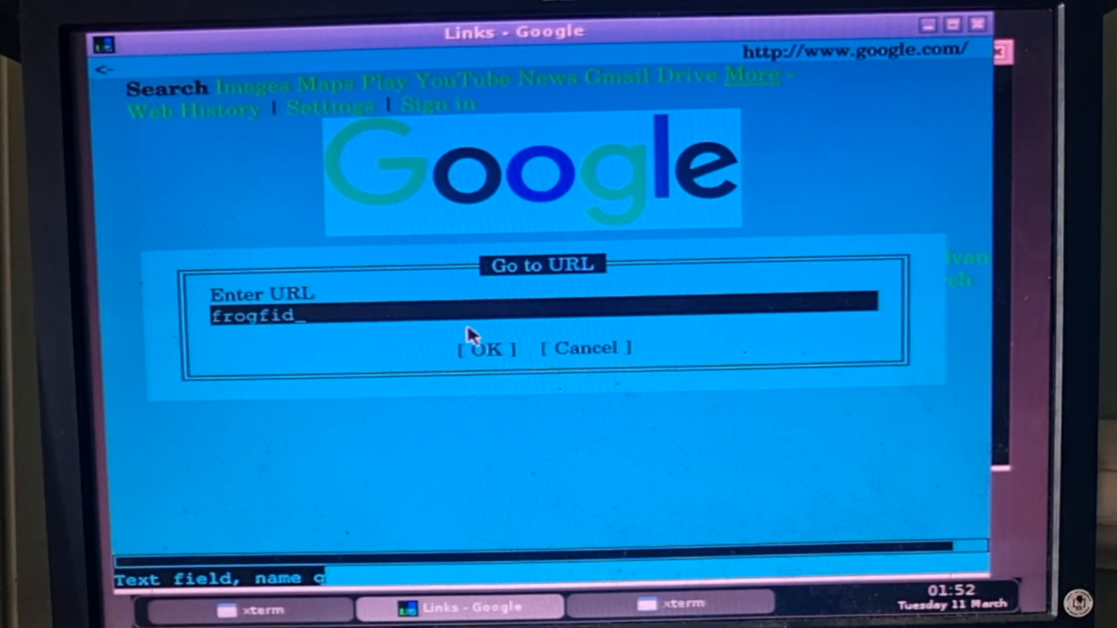
pyautogui.click(484, 348)
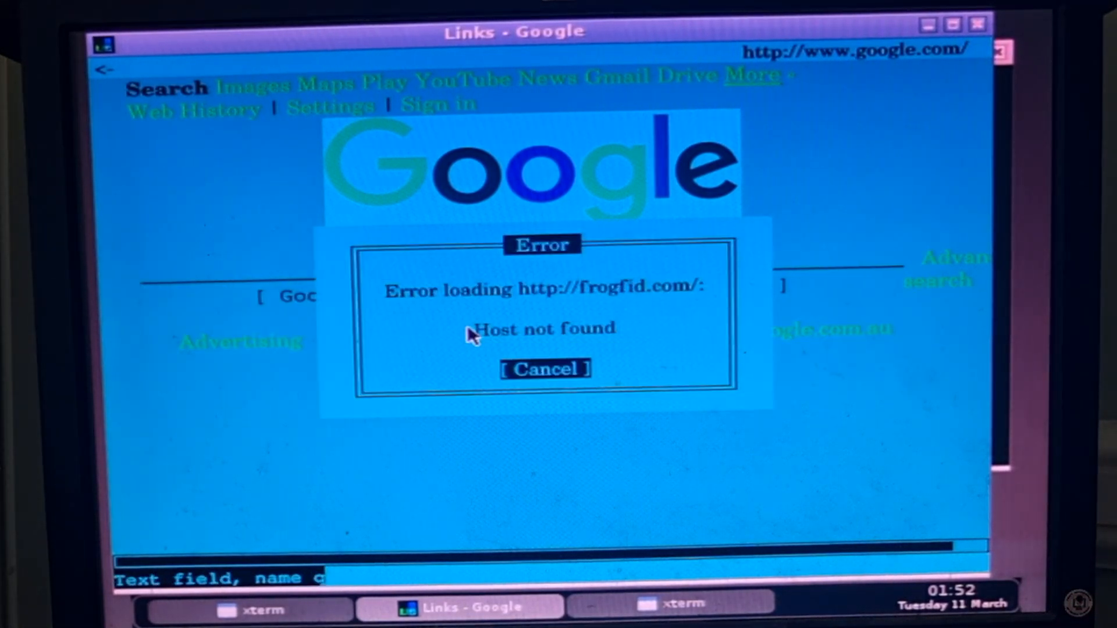
pyautogui.moveTo(591, 230)
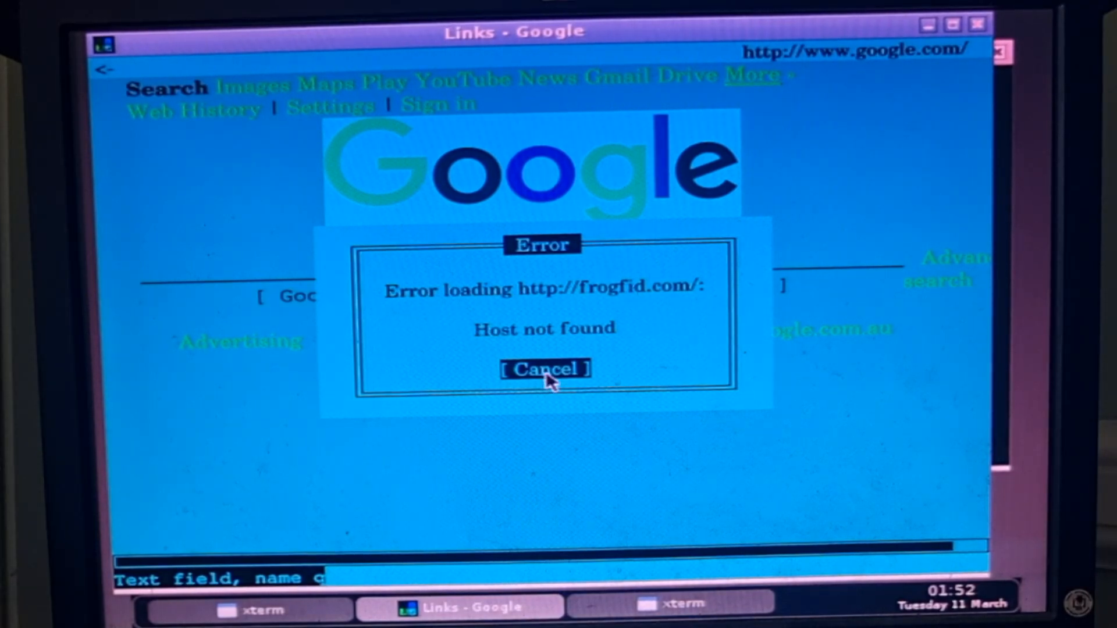
pyautogui.click(544, 368)
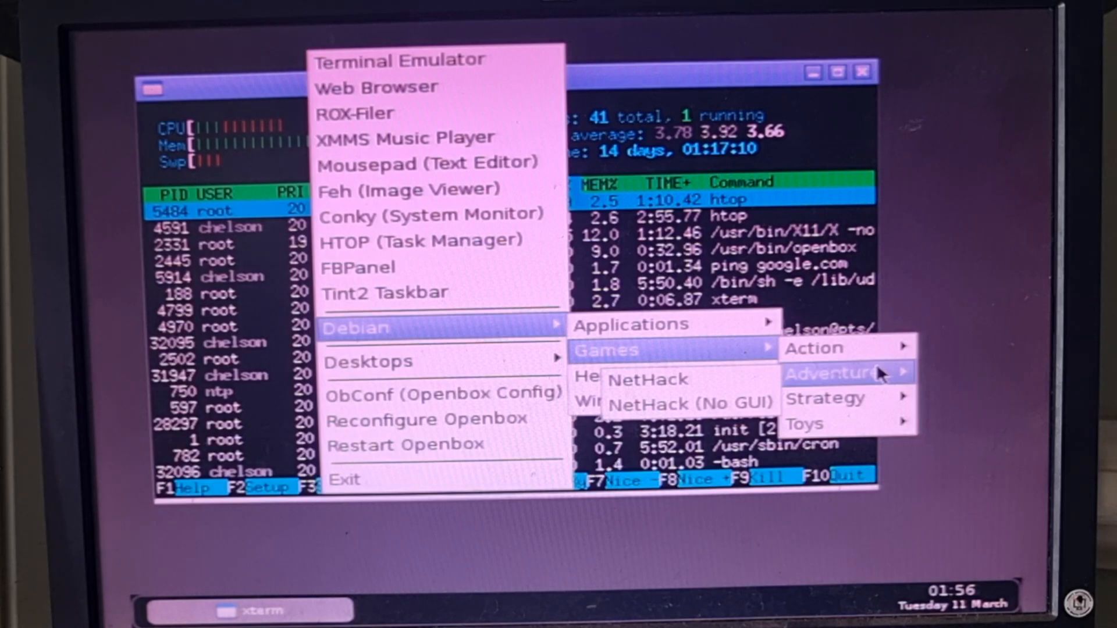
pyautogui.moveTo(826, 397)
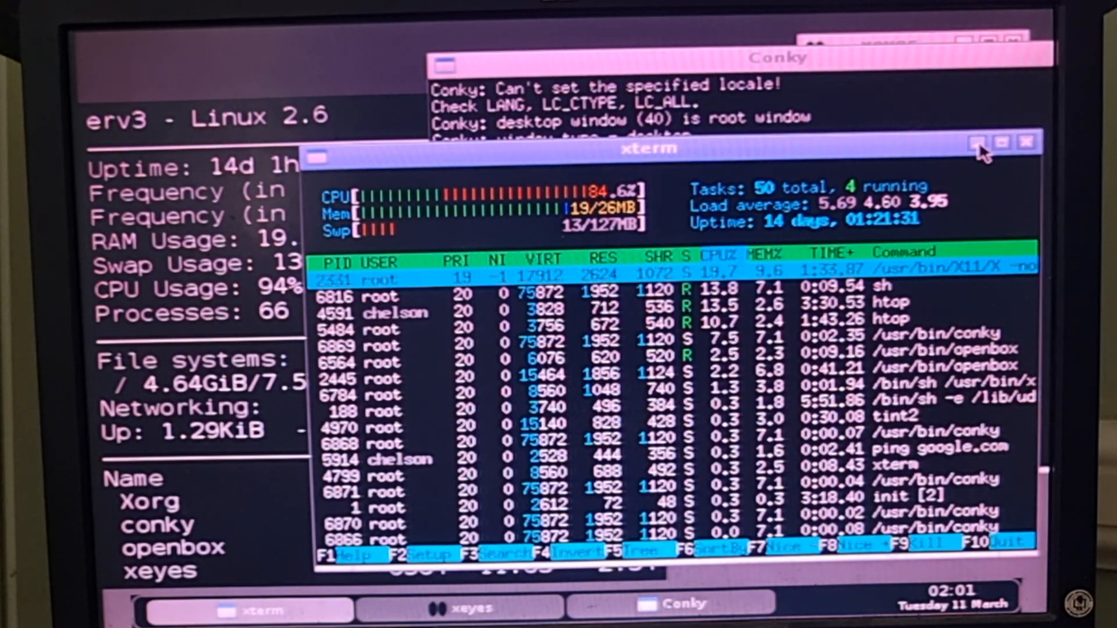
# Minimize the htop terminal window using its title-bar button
pyautogui.click(1028, 142)
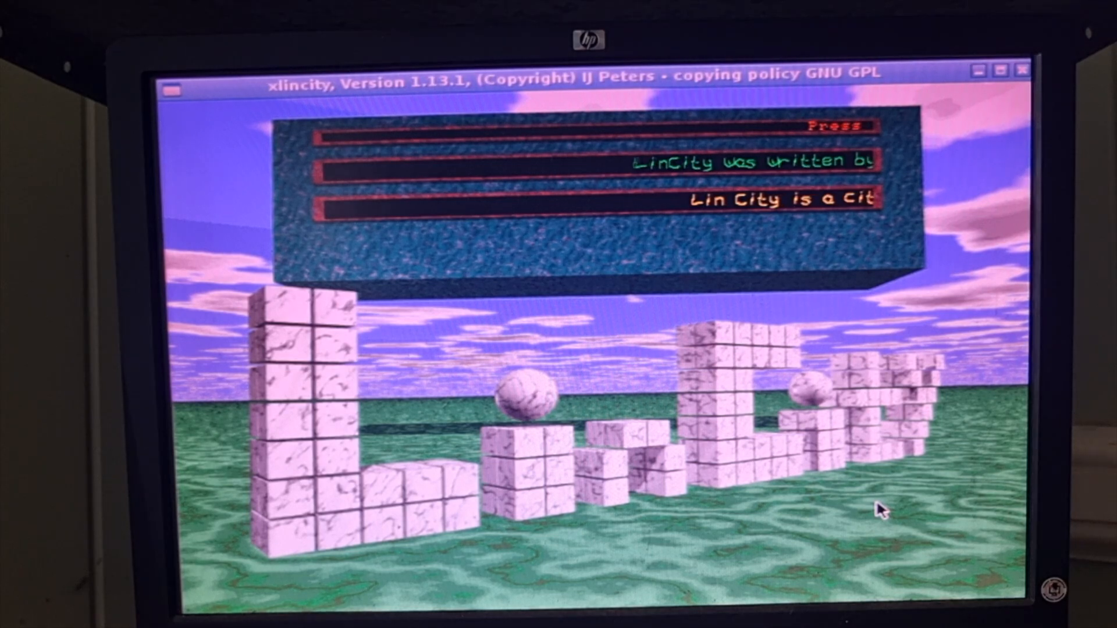
pyautogui.moveTo(819, 513)
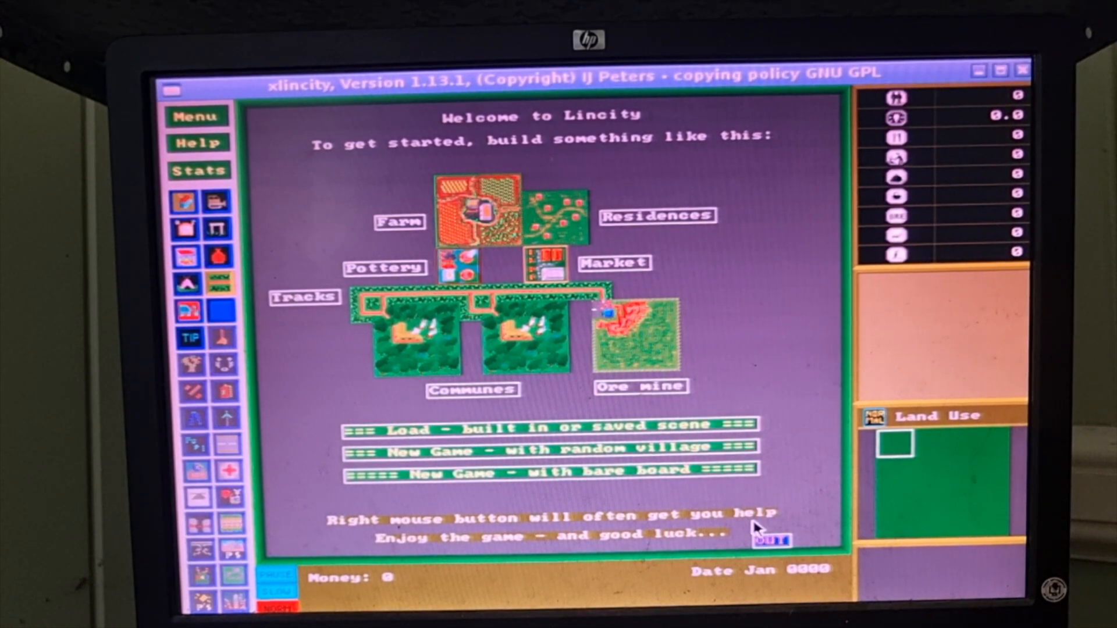
# Dismiss the LinCity welcome screen and select the Commune tool to view its help page
pyautogui.click(549, 447)
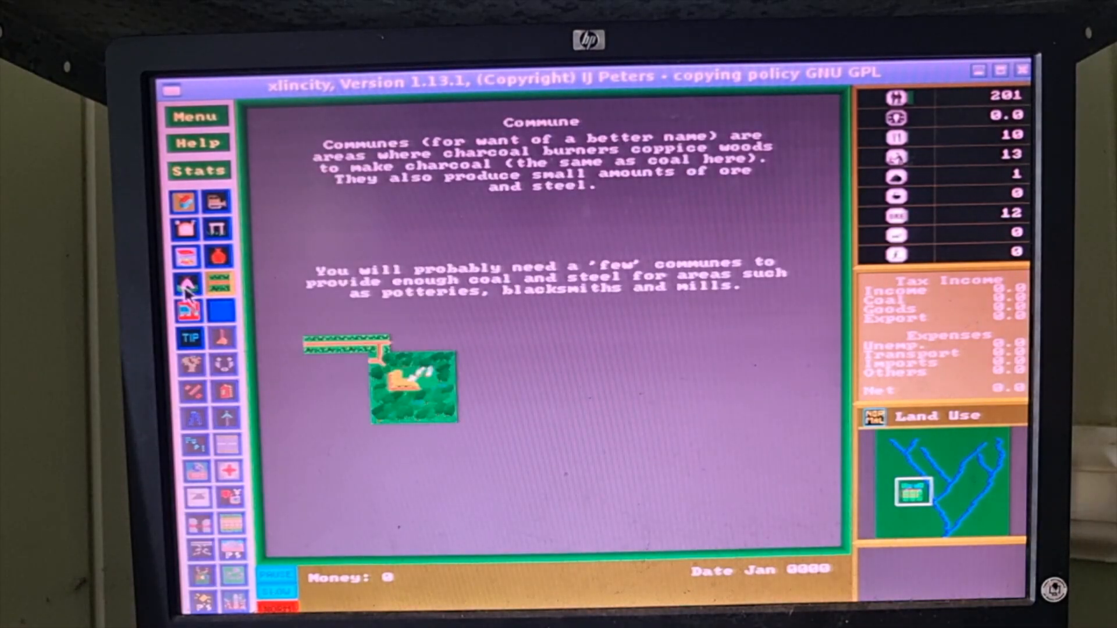
pyautogui.click(762, 541)
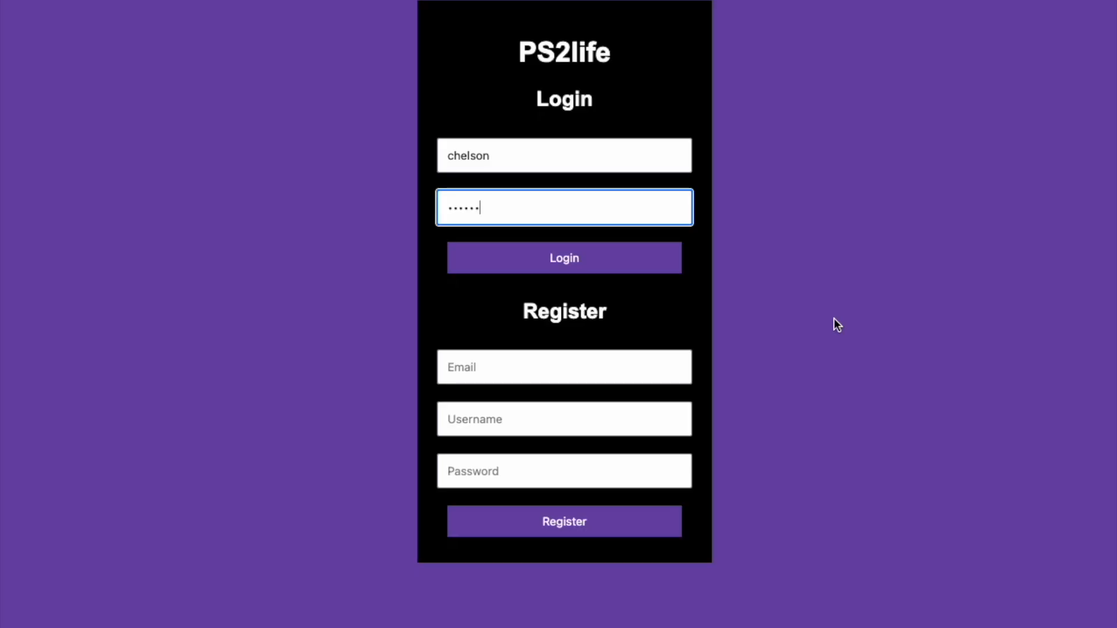
pyautogui.moveTo(769, 301)
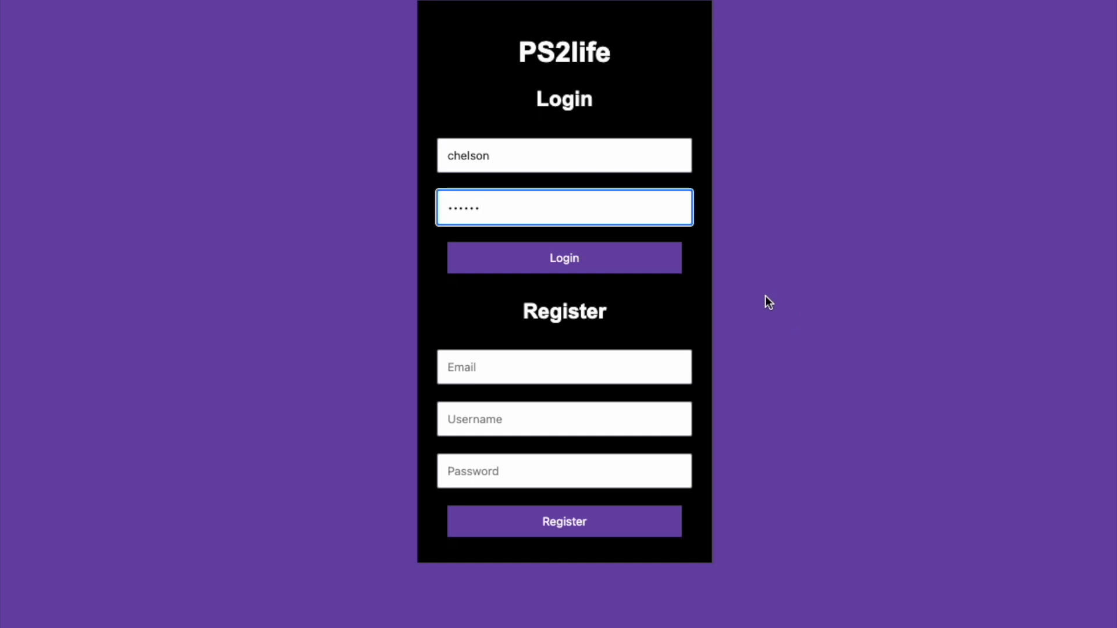
# Log in to PS2life and scroll down through the welcome page's comments
pyautogui.click(563, 257)
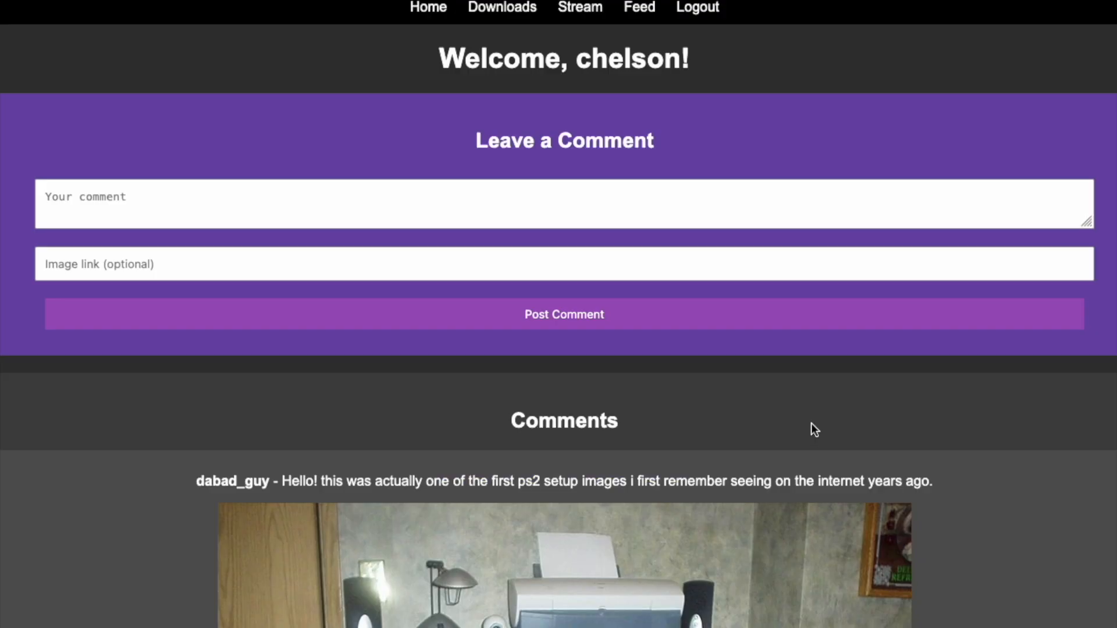
pyautogui.scroll(-3)
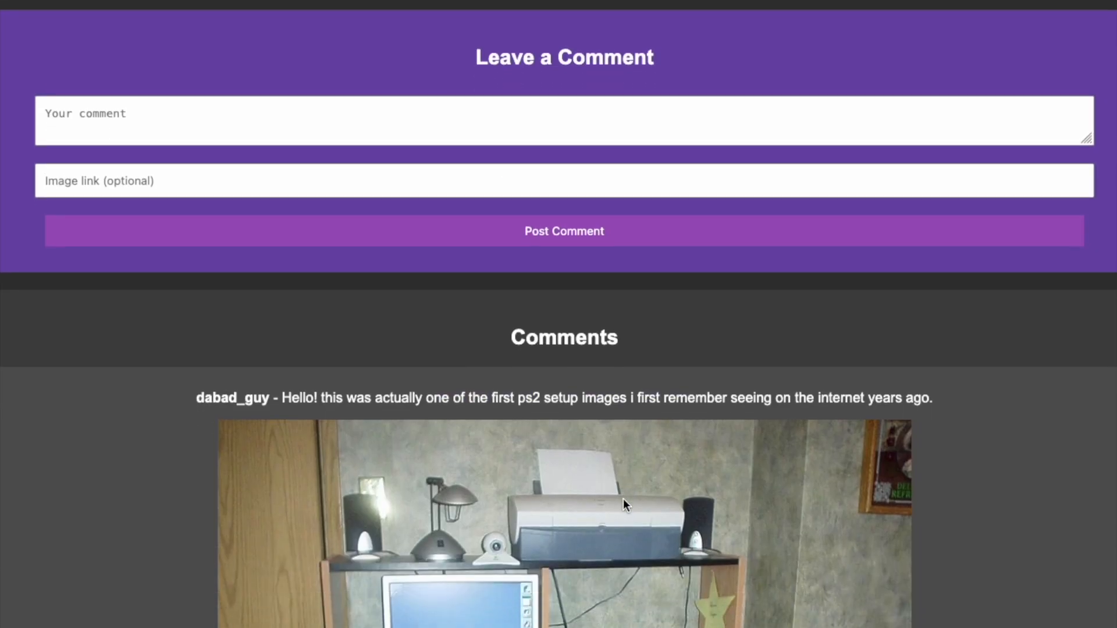
pyautogui.scroll(-3)
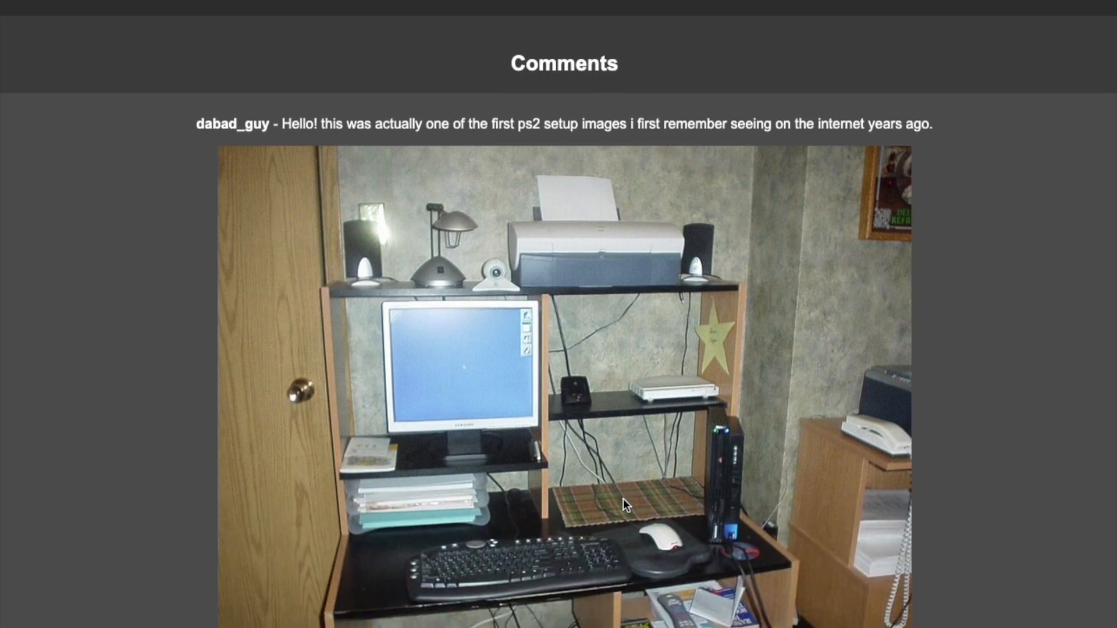
pyautogui.scroll(-3)
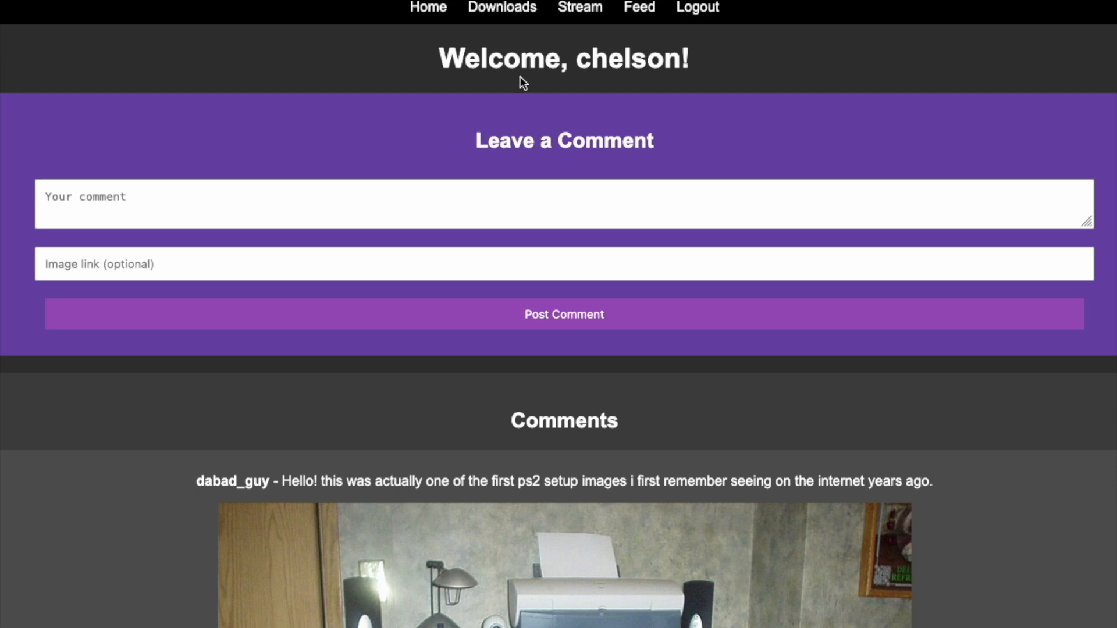
# Browse the kernel downloads list, then start the video on the Streaming Video page
pyautogui.click(501, 8)
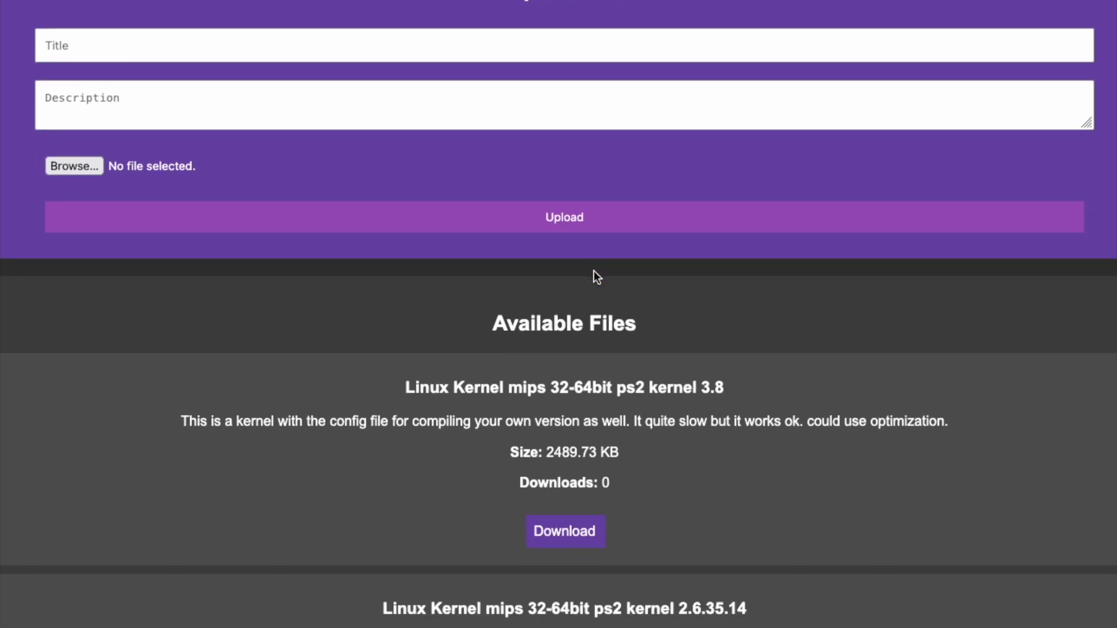
pyautogui.scroll(-3)
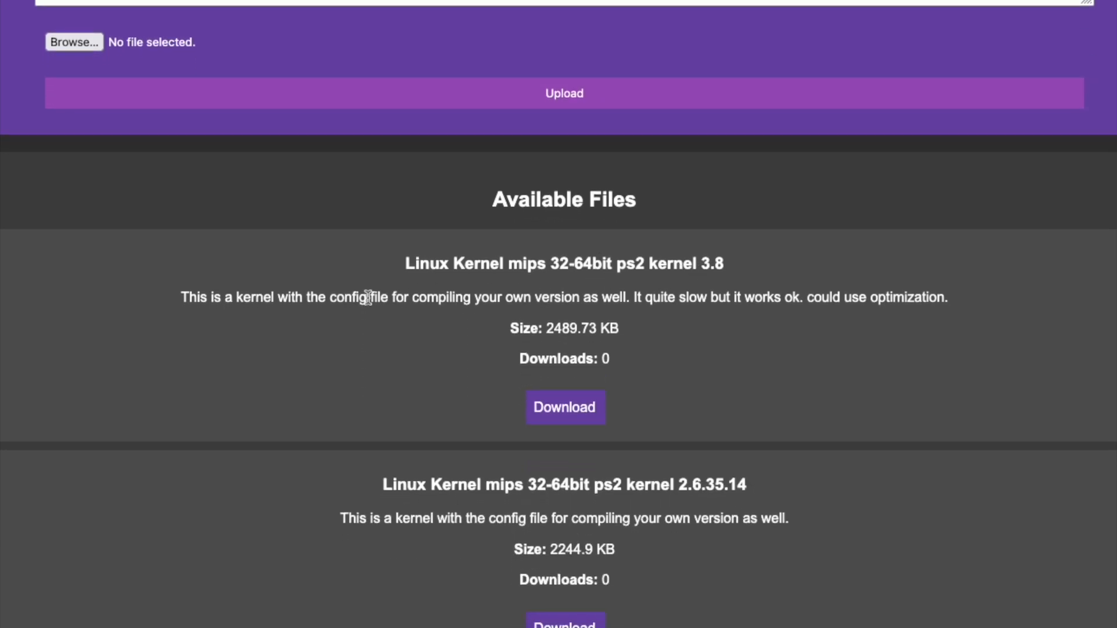
pyautogui.scroll(-3)
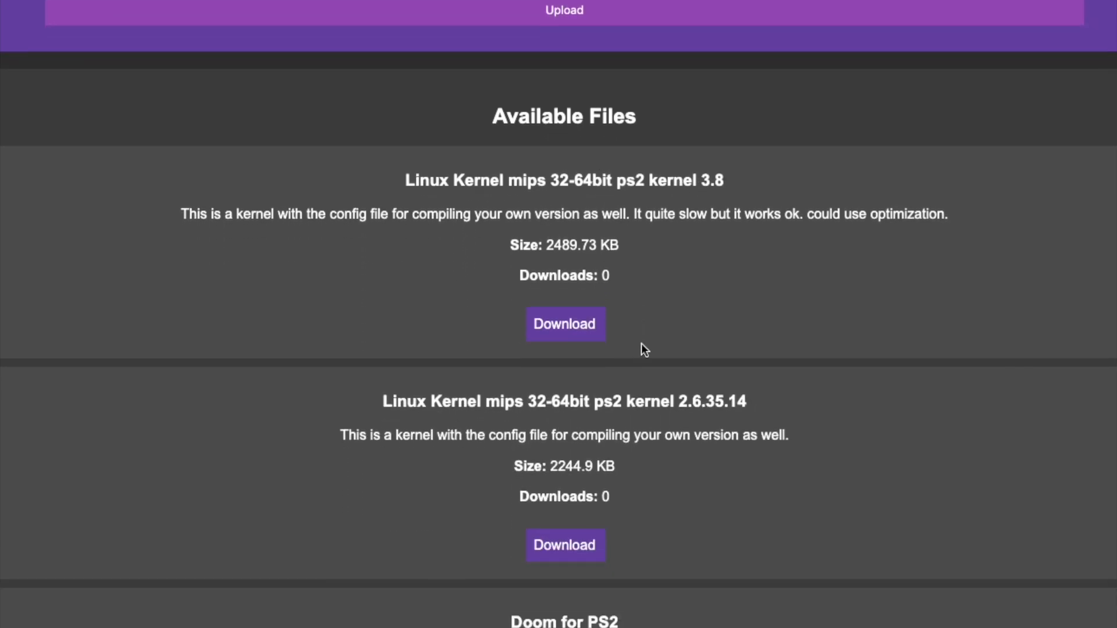
pyautogui.scroll(-3)
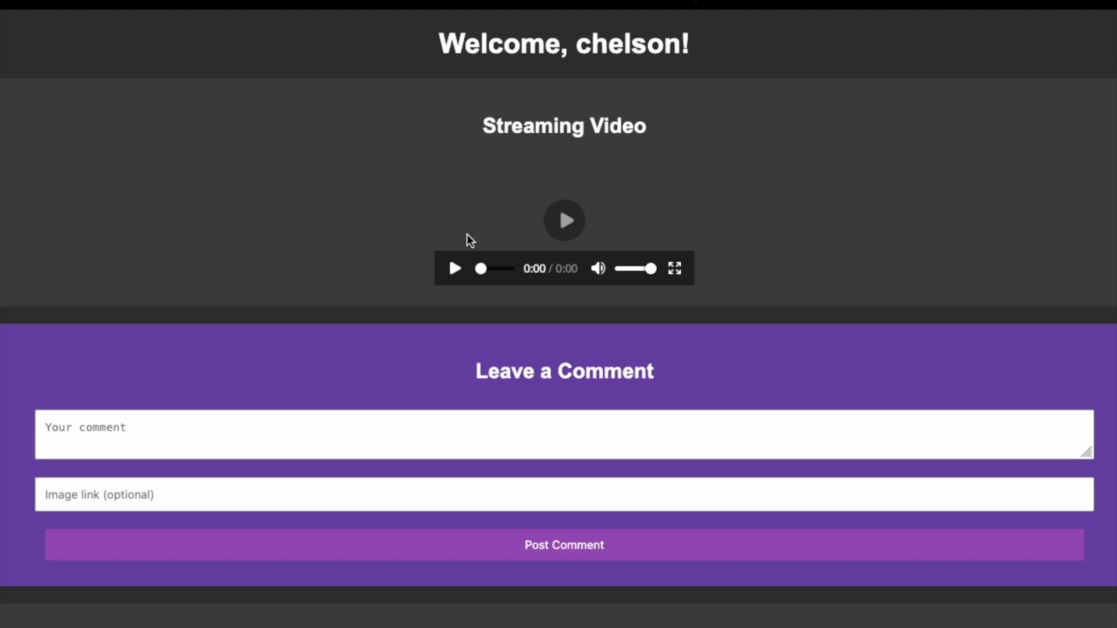
pyautogui.scroll(-3)
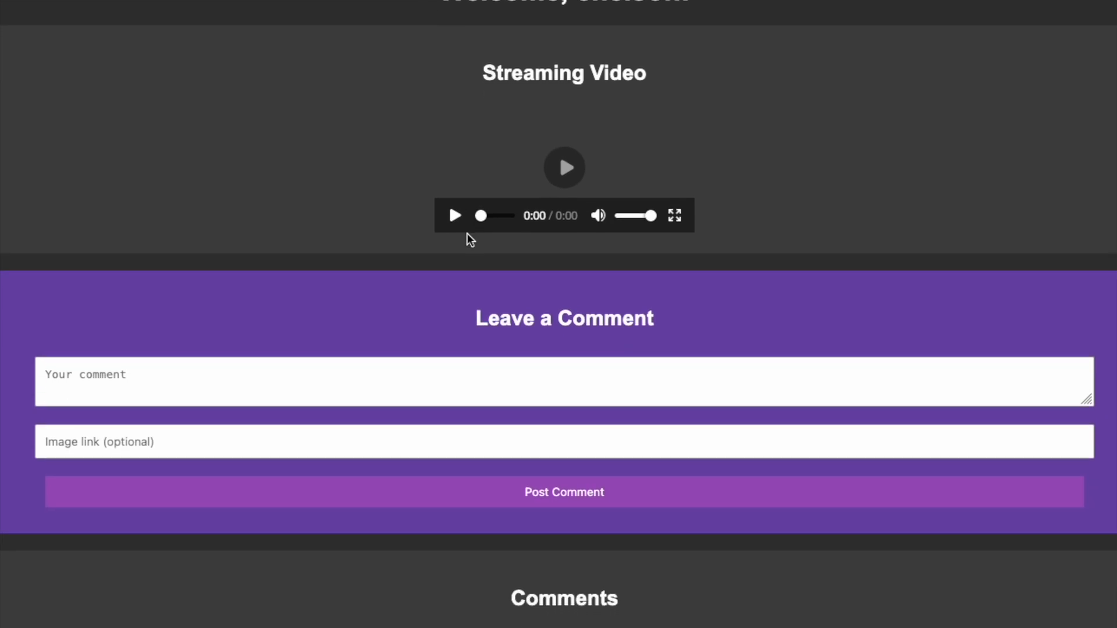
pyautogui.scroll(-3)
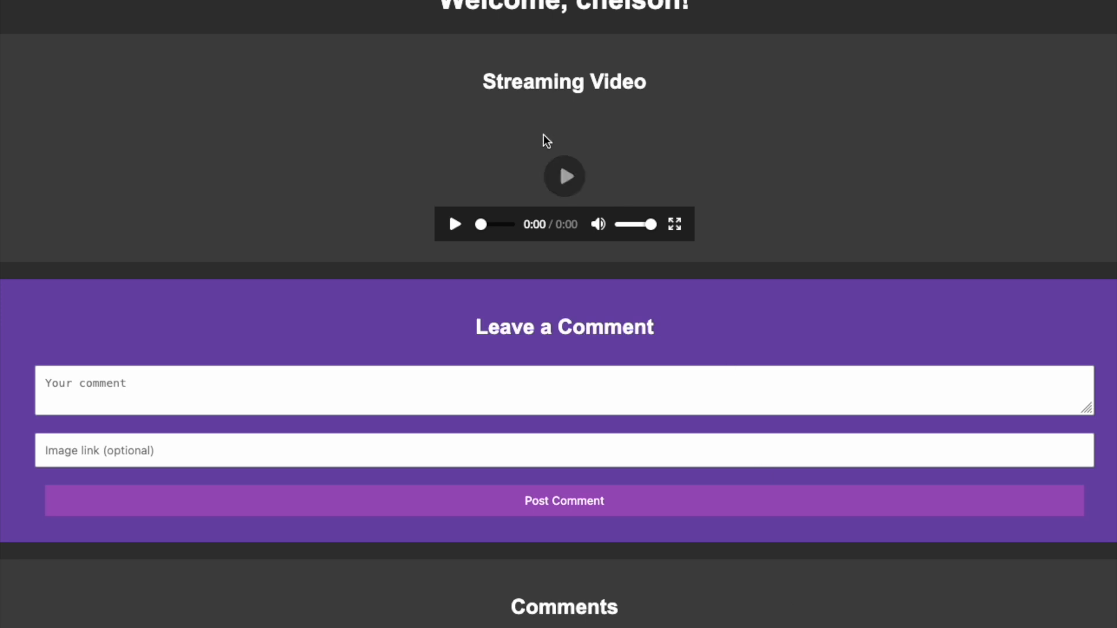
pyautogui.click(564, 175)
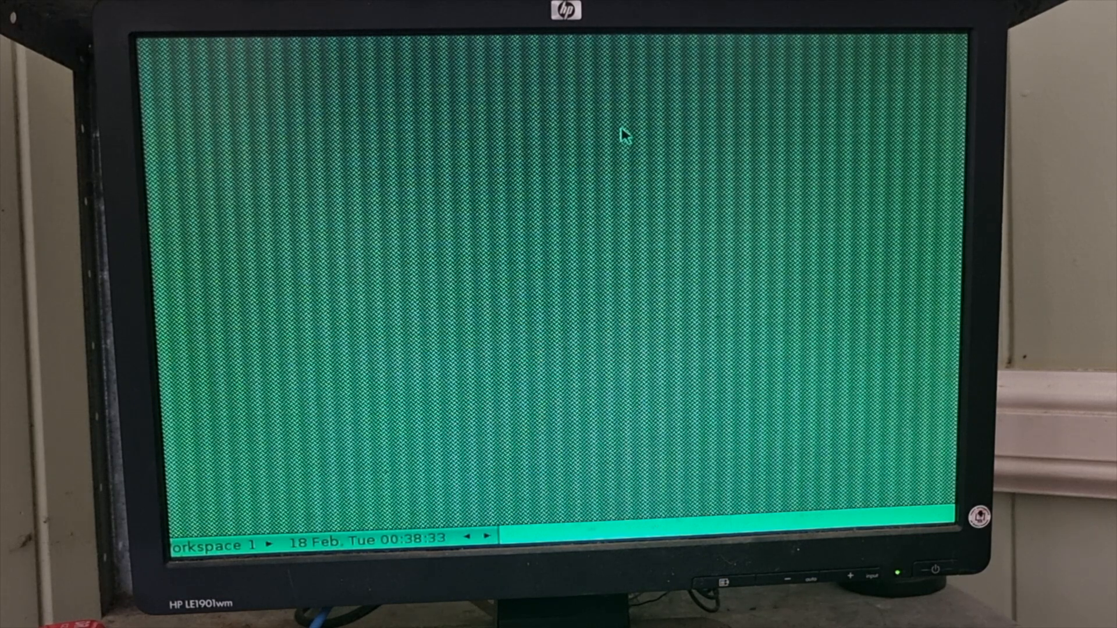
pyautogui.moveTo(677, 309)
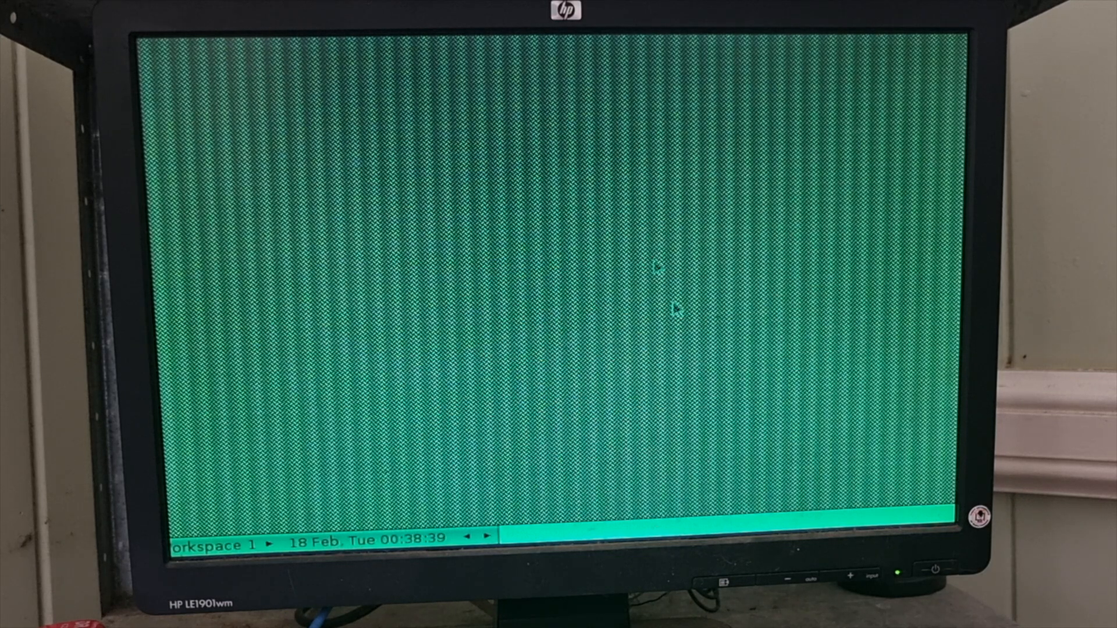